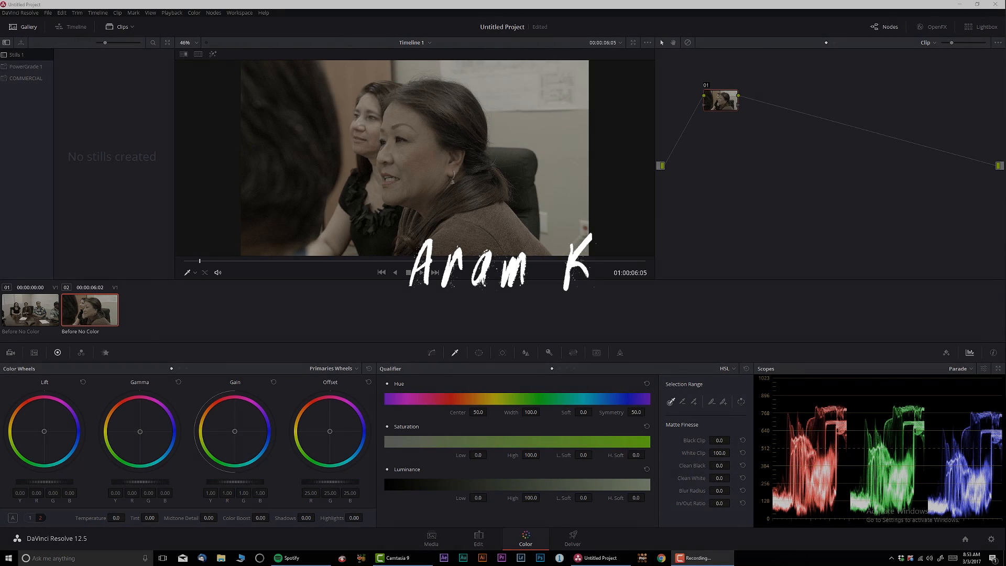
- Load clip 01, the wide conference-room group shot, into the Color page viewer
{"action": "left_click", "coordinate": [421, 272]}
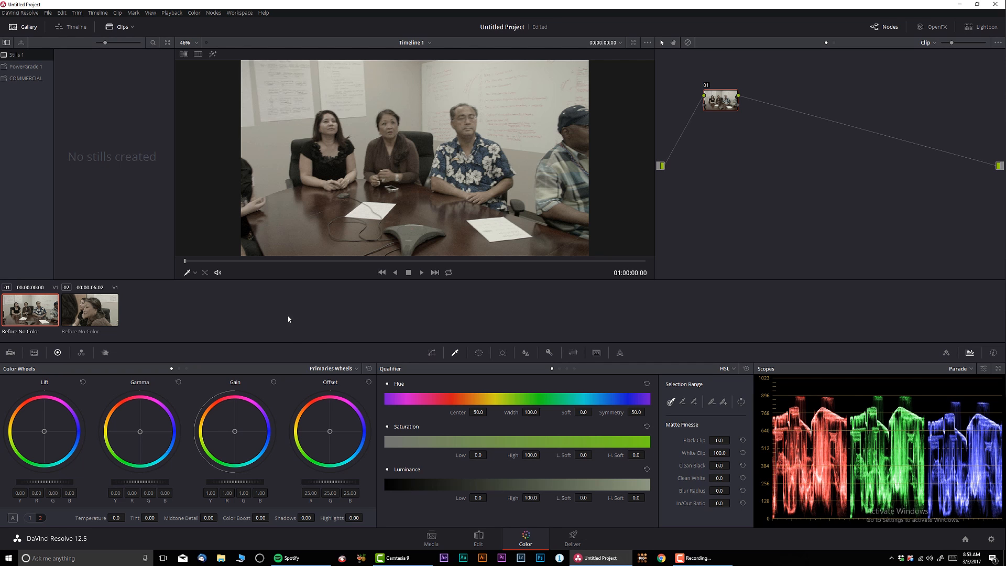
{"action": "mouse_move", "coordinate": [241, 268]}
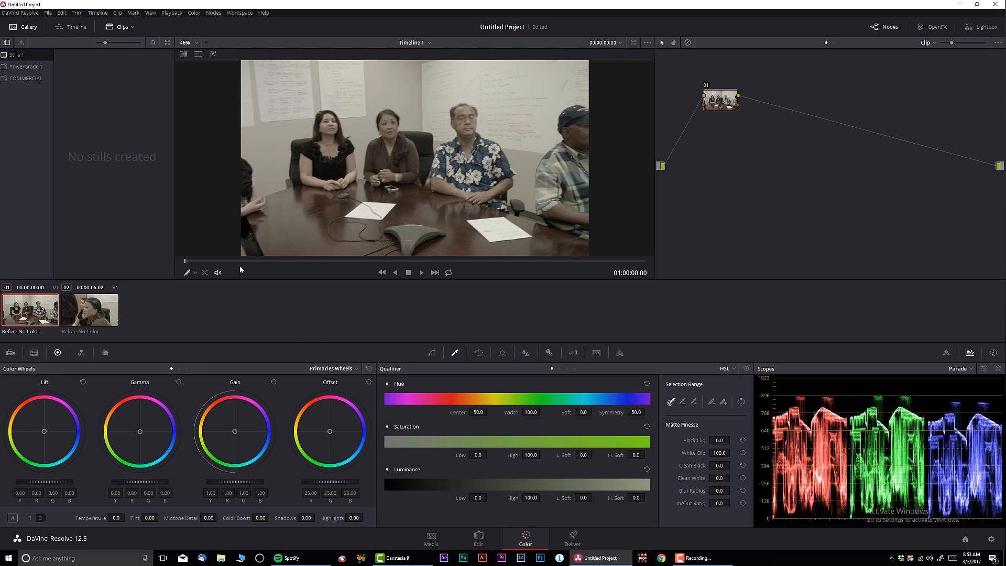
- Raise the RGB Mixer's red, green and blue output levels to 2.00 each
{"action": "left_click", "coordinate": [421, 272]}
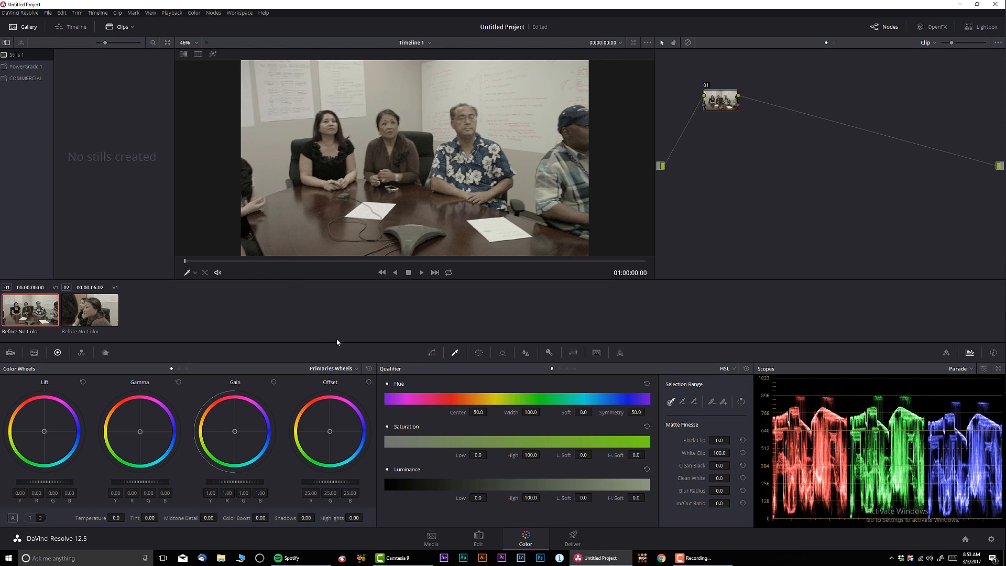
{"action": "mouse_move", "coordinate": [297, 378]}
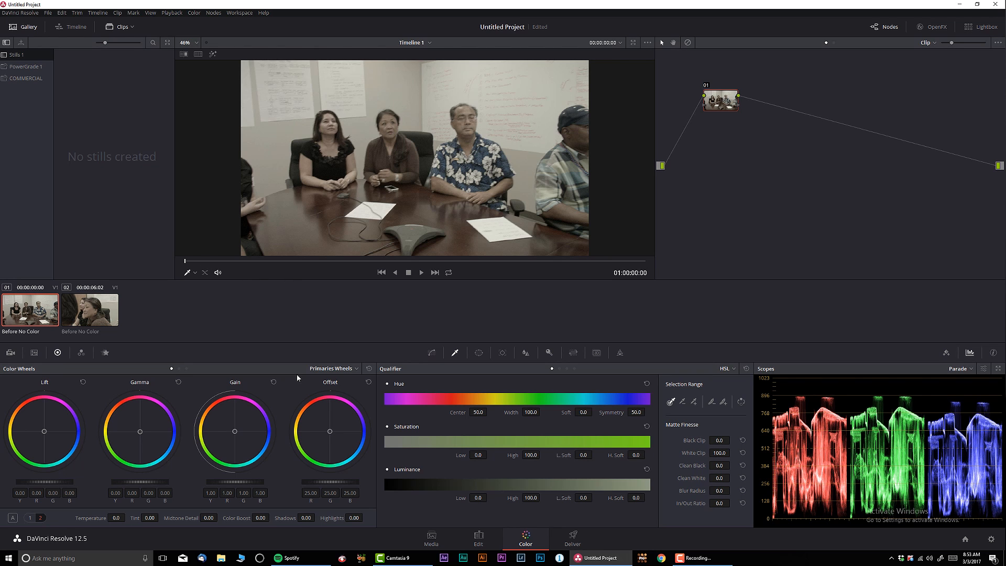
{"action": "left_click", "coordinate": [83, 353]}
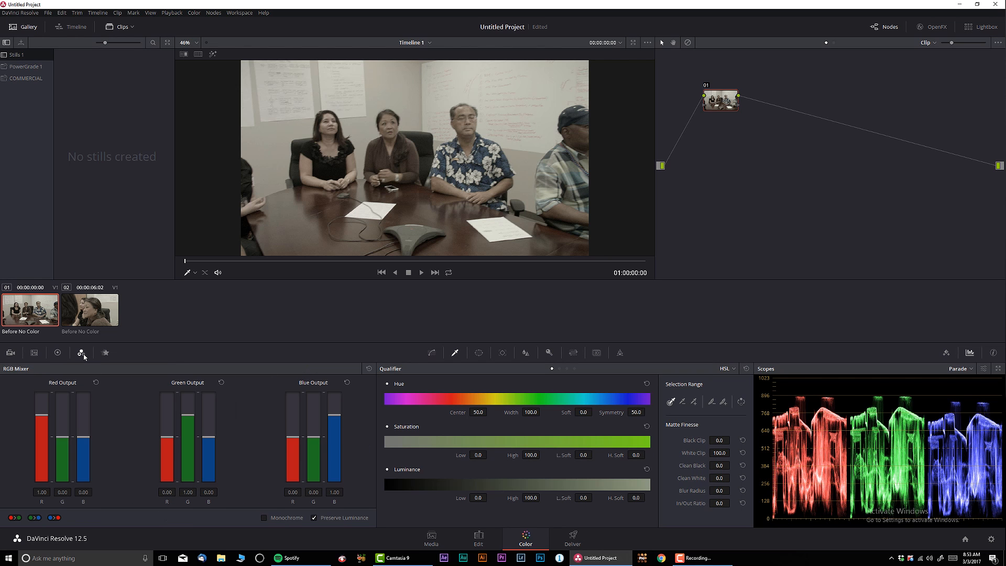
{"action": "mouse_move", "coordinate": [32, 414]}
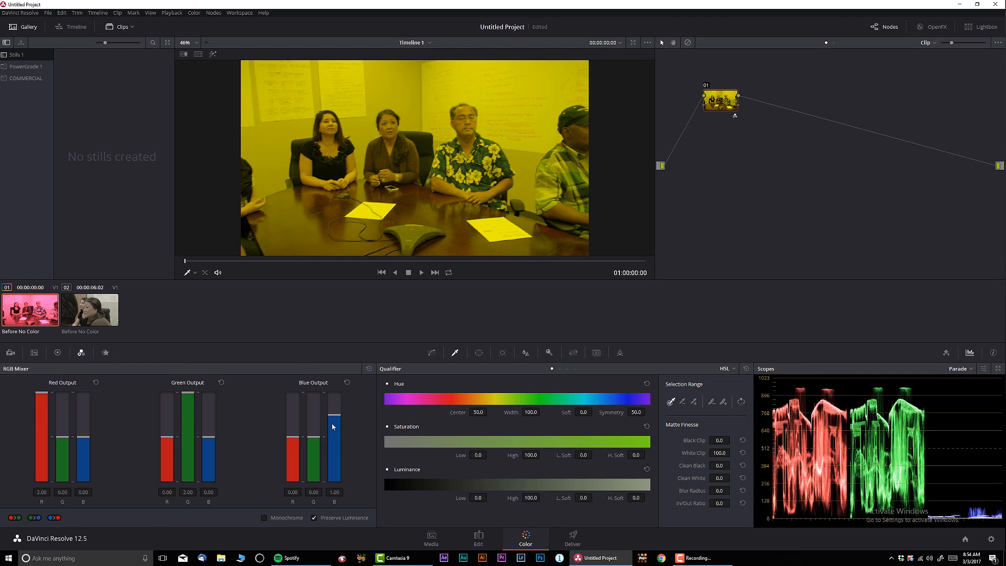
{"action": "left_click_drag", "start_coordinate": [334, 426], "coordinate": [334, 398]}
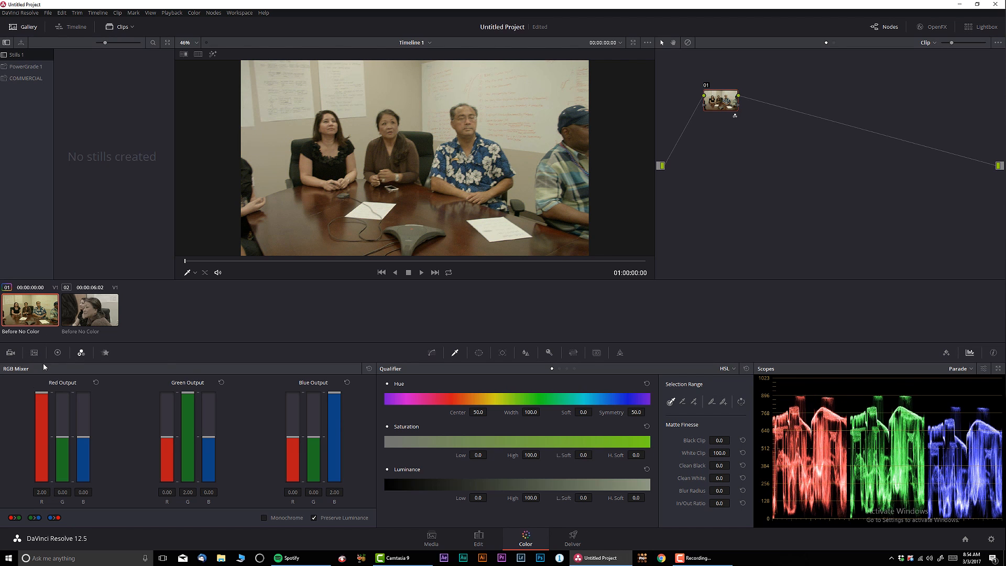
{"action": "mouse_move", "coordinate": [229, 329]}
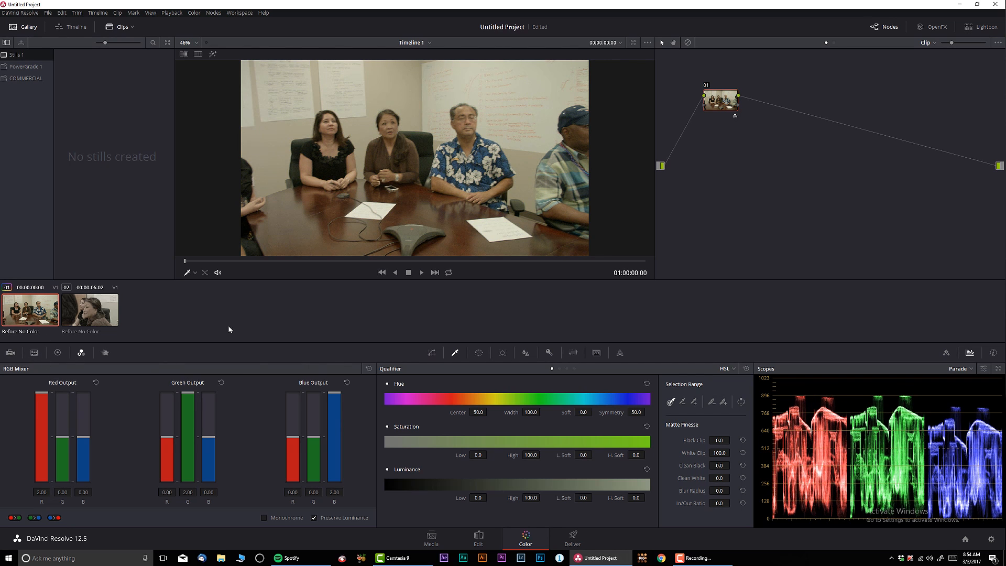
- Add a serial correction node to the conference-room clip and set Temperature to -500
{"action": "left_click", "coordinate": [341, 261]}
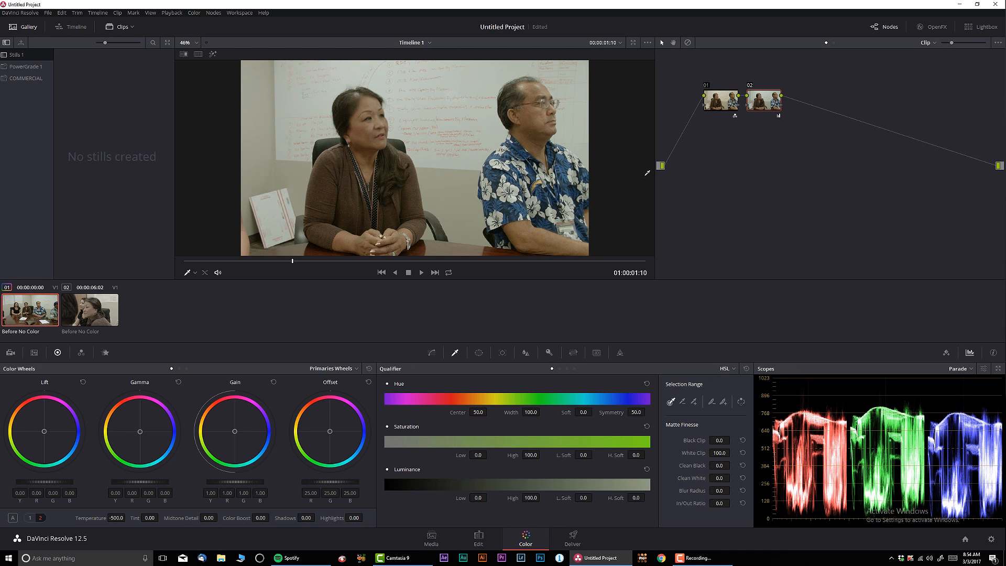
{"action": "mouse_move", "coordinate": [629, 178]}
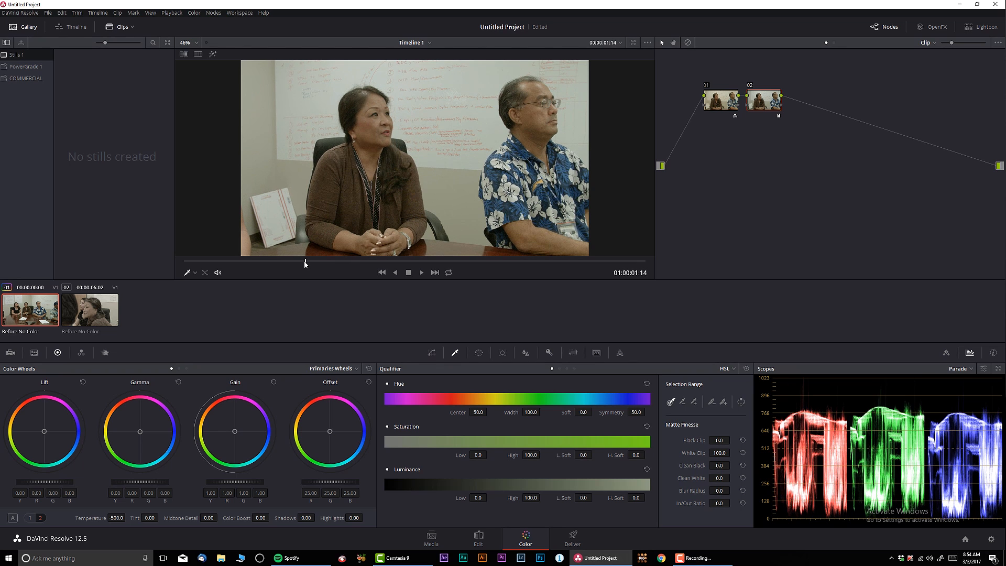
{"action": "mouse_move", "coordinate": [606, 517]}
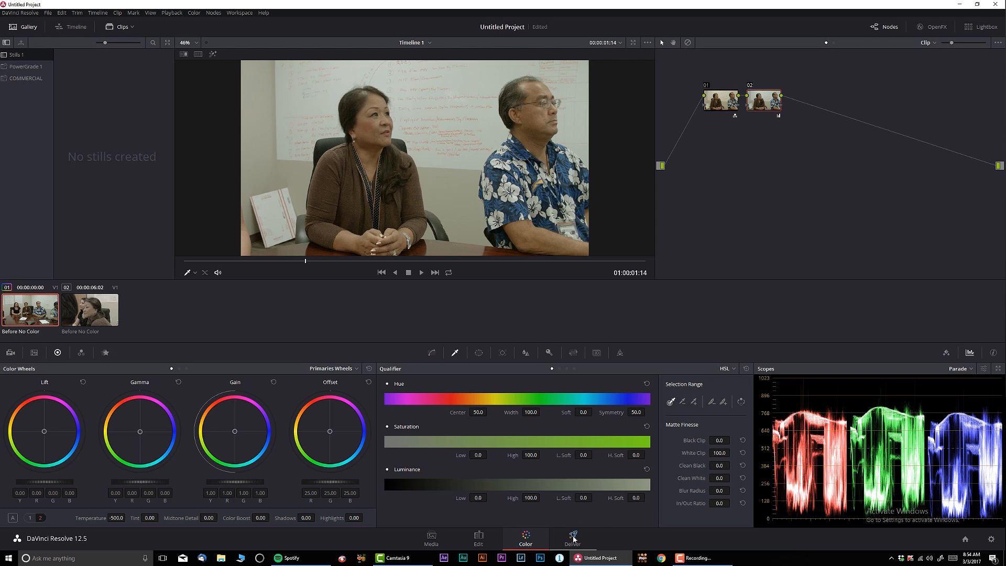
- Switch to the Deliver page, showing render settings and an empty render queue
{"action": "left_click", "coordinate": [571, 537]}
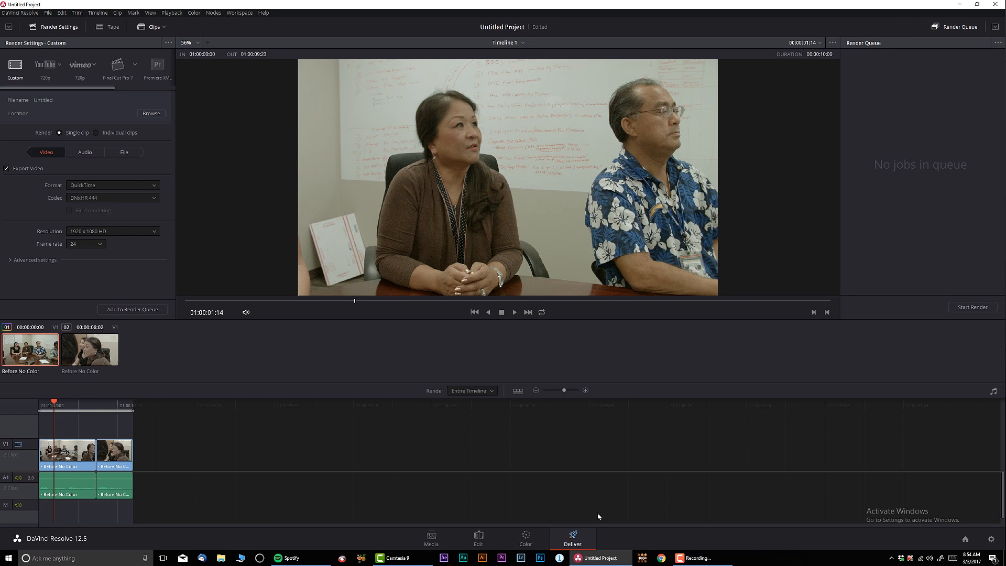
{"action": "mouse_move", "coordinate": [608, 504]}
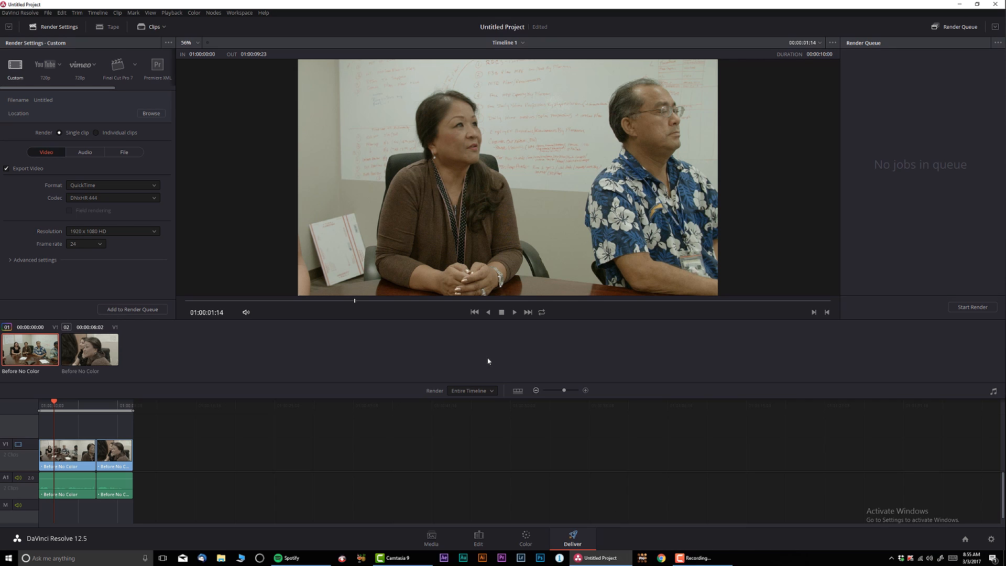
{"action": "mouse_move", "coordinate": [534, 141]}
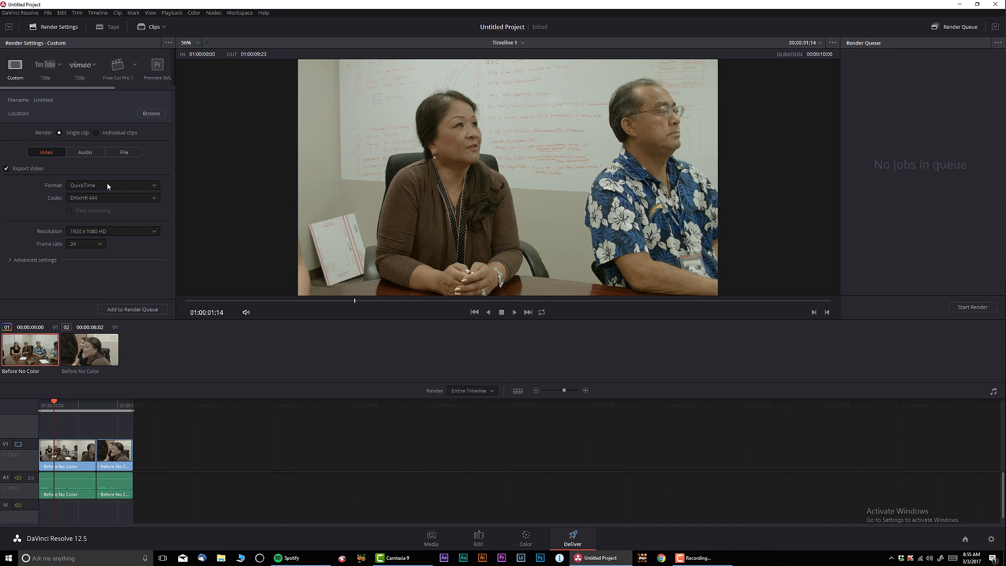
{"action": "mouse_move", "coordinate": [201, 195]}
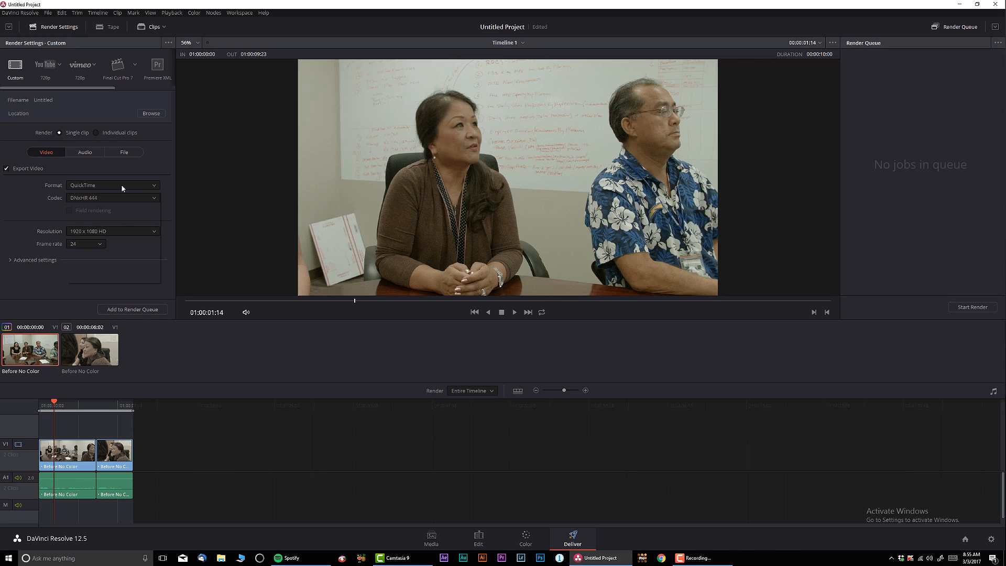
{"action": "left_click", "coordinate": [112, 186]}
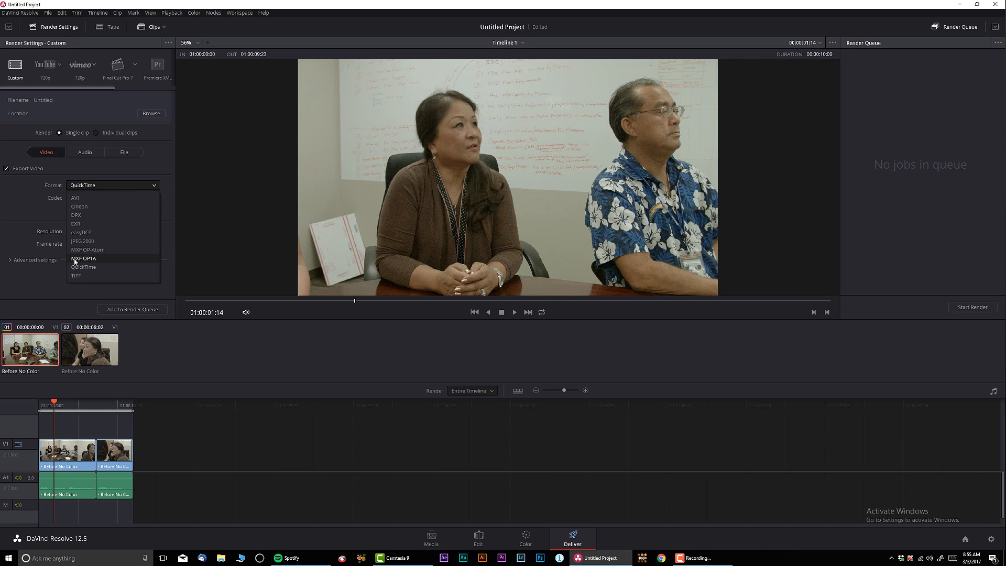
{"action": "mouse_move", "coordinate": [82, 266]}
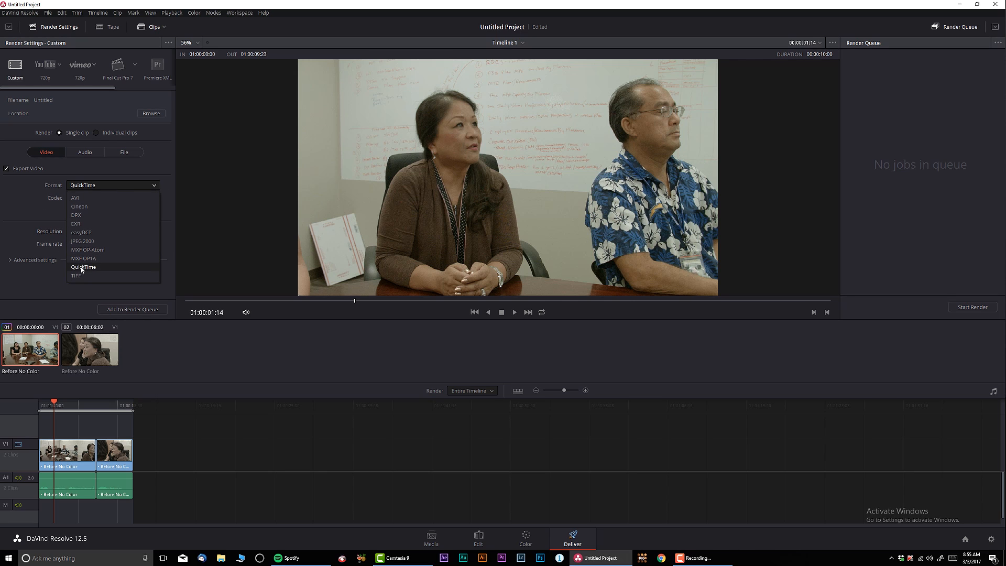
{"action": "left_click", "coordinate": [113, 198]}
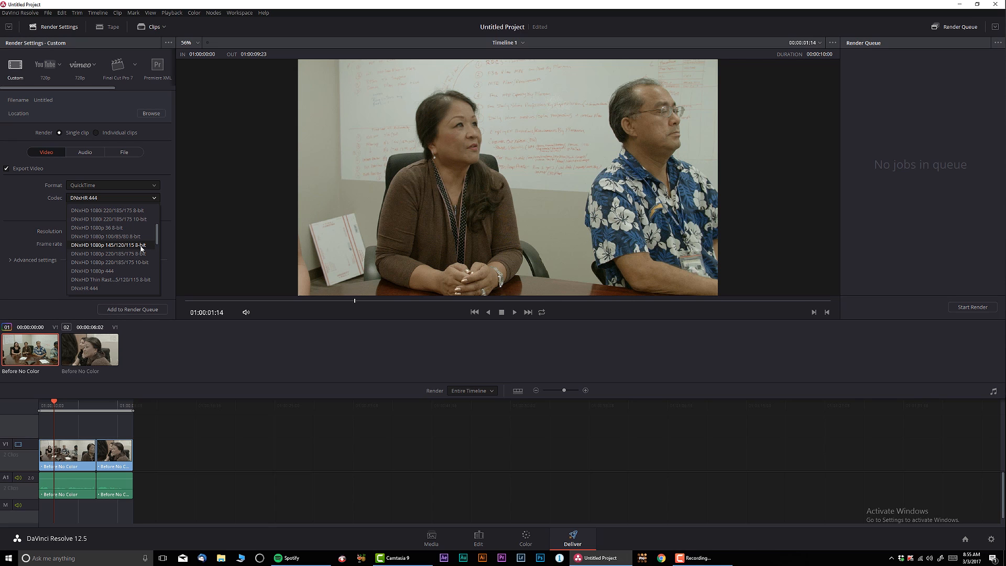
{"action": "mouse_move", "coordinate": [119, 263]}
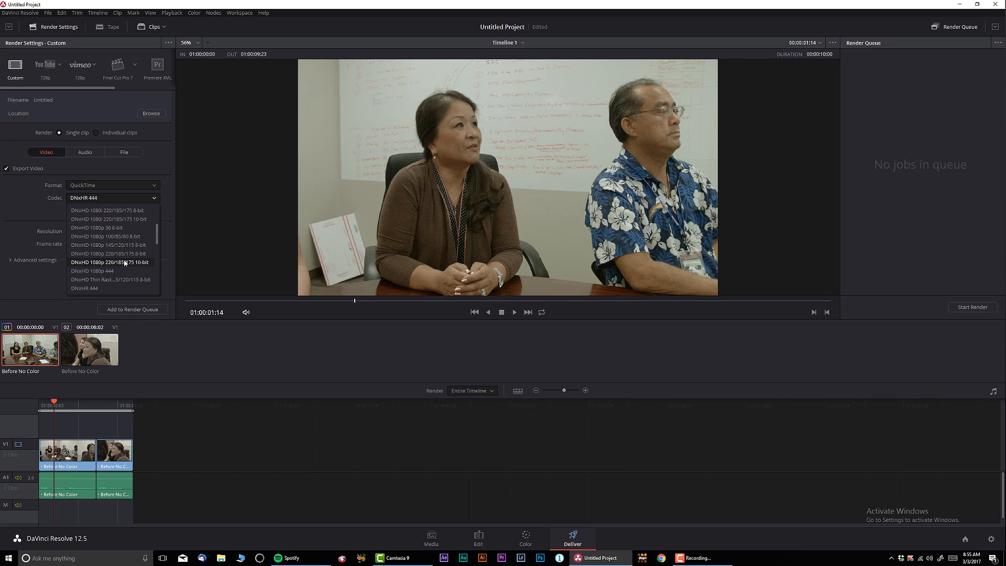
{"action": "mouse_move", "coordinate": [125, 263]}
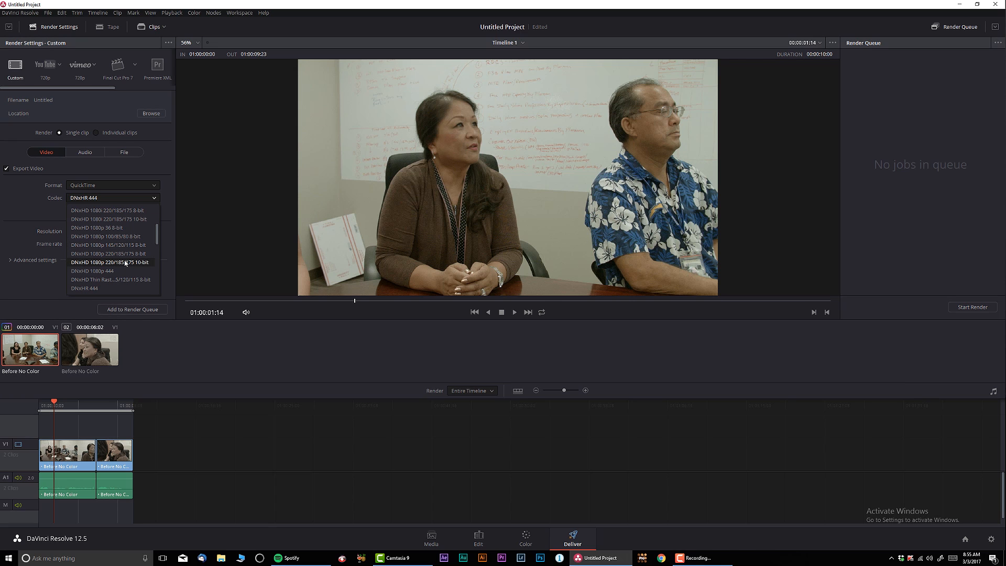
{"action": "mouse_move", "coordinate": [103, 257]}
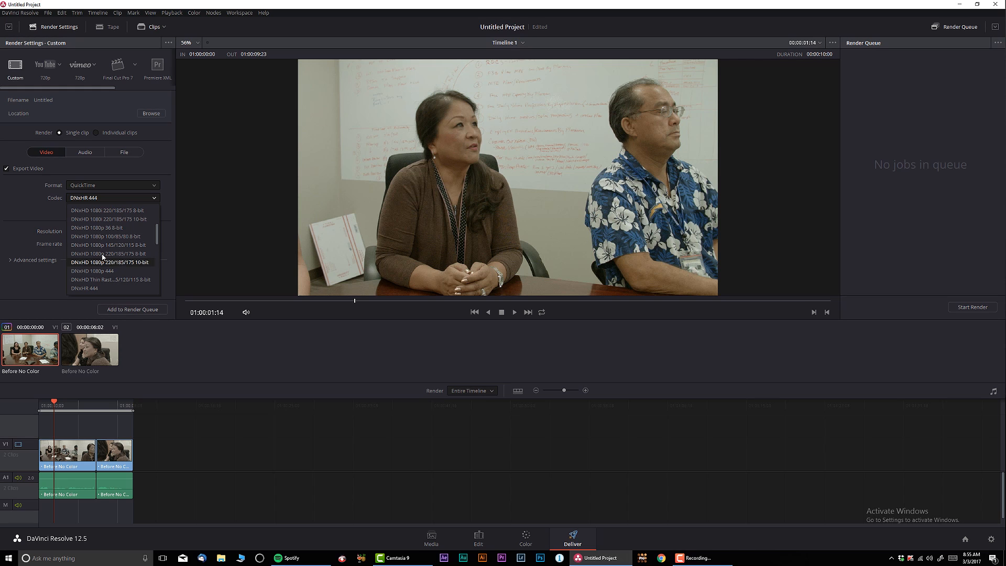
{"action": "mouse_move", "coordinate": [126, 268]}
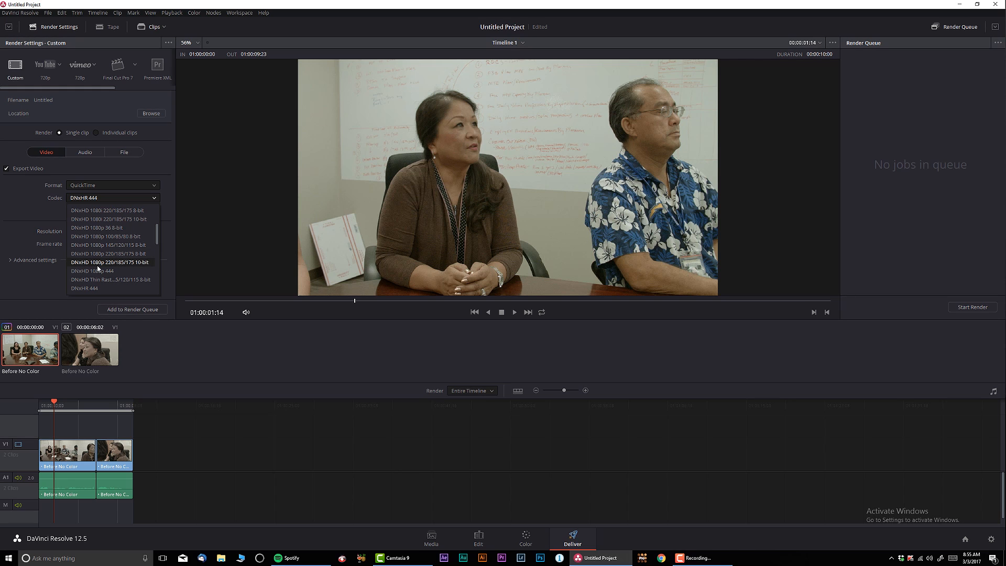
{"action": "mouse_move", "coordinate": [111, 269]}
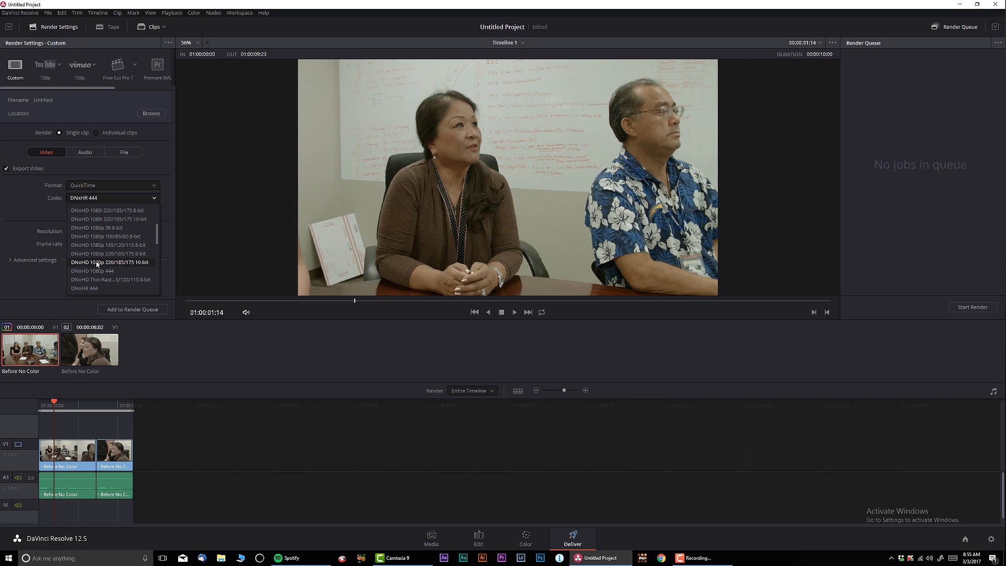
{"action": "mouse_move", "coordinate": [143, 266]}
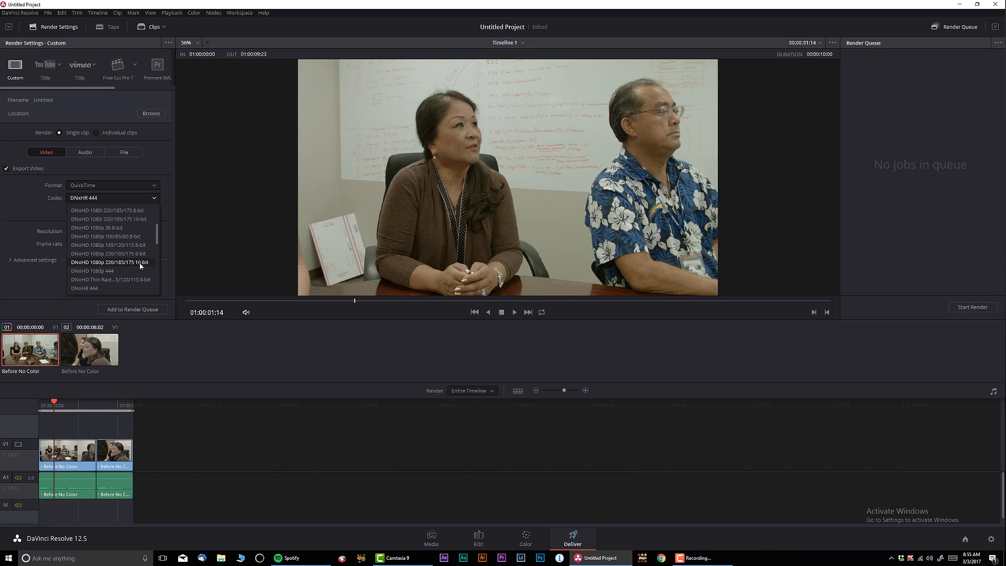
{"action": "mouse_move", "coordinate": [99, 271]}
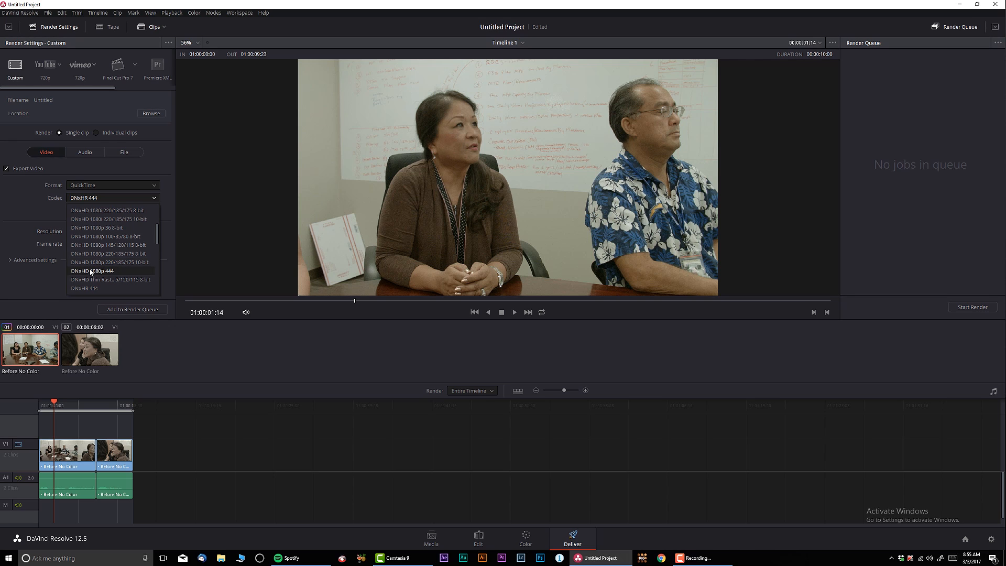
{"action": "mouse_move", "coordinate": [89, 272]}
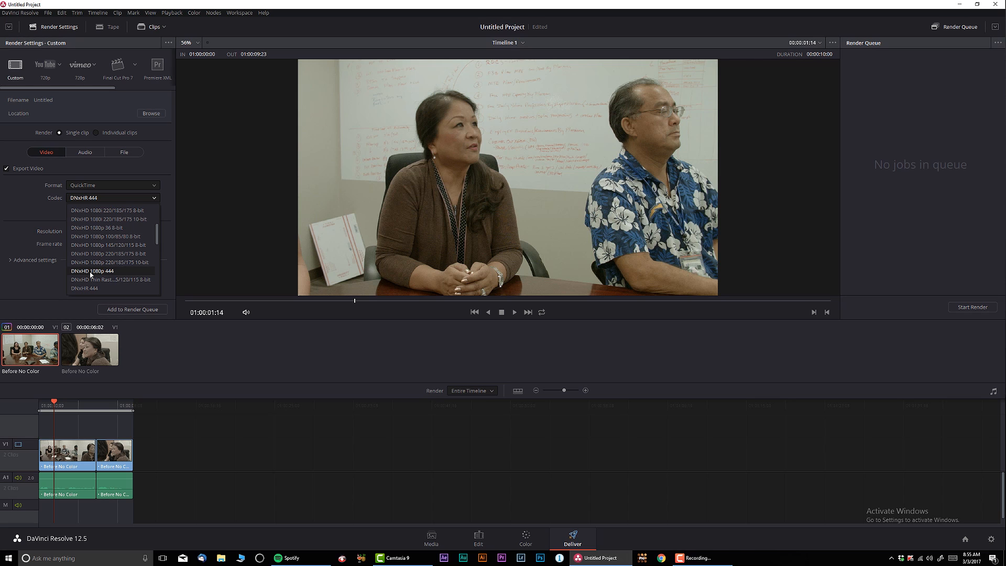
{"action": "mouse_move", "coordinate": [88, 274]}
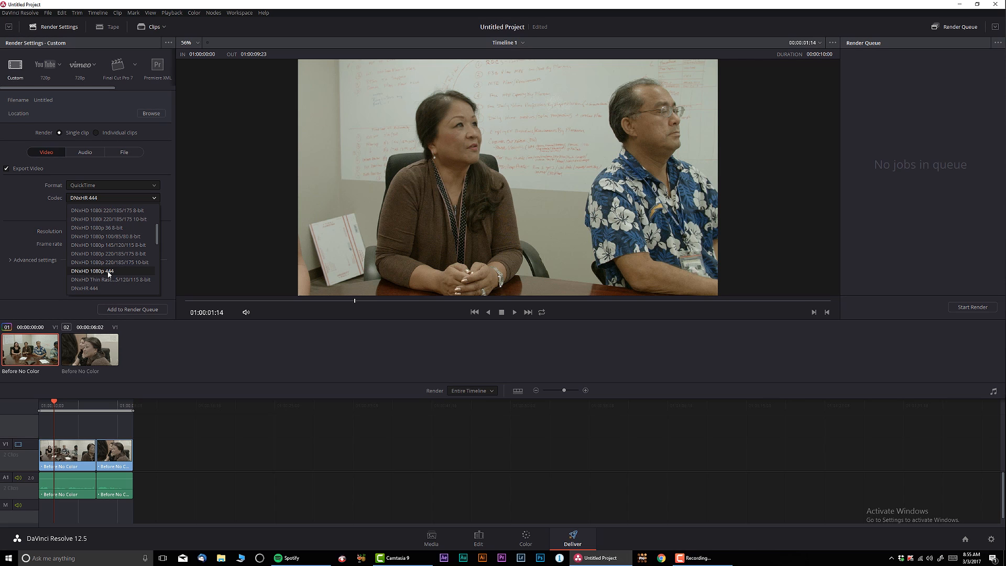
{"action": "mouse_move", "coordinate": [109, 262]}
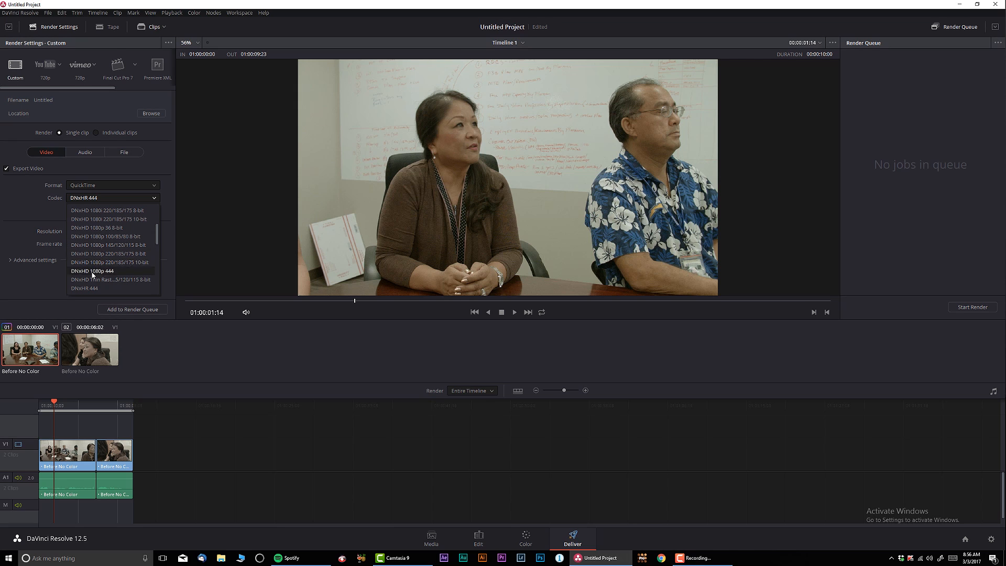
{"action": "mouse_move", "coordinate": [129, 263]}
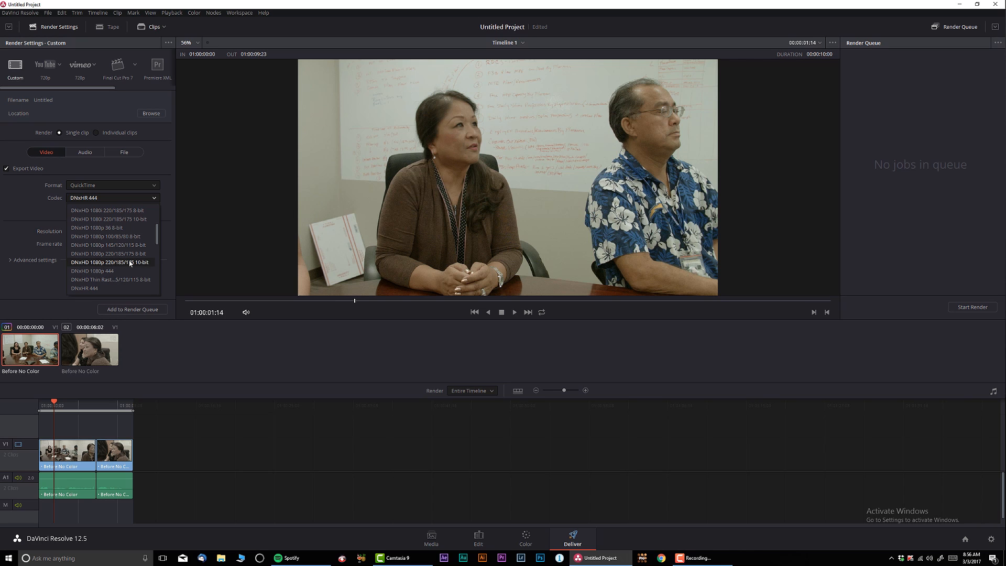
{"action": "mouse_move", "coordinate": [140, 265]}
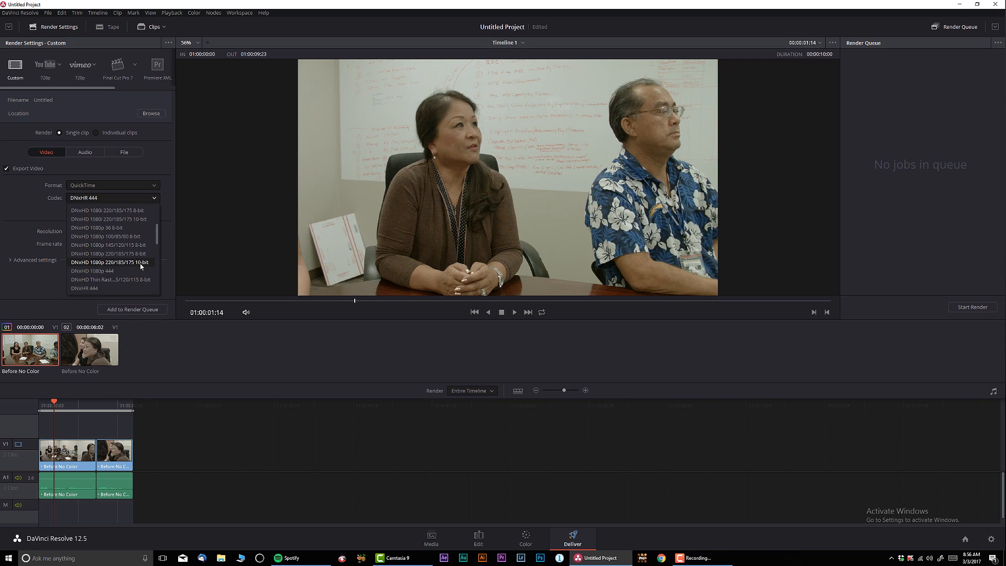
- Choose DNxHD 1080p 220/185/175 10-bit as the codec, at 1920x1080 and 24 fps
{"action": "left_click", "coordinate": [109, 262]}
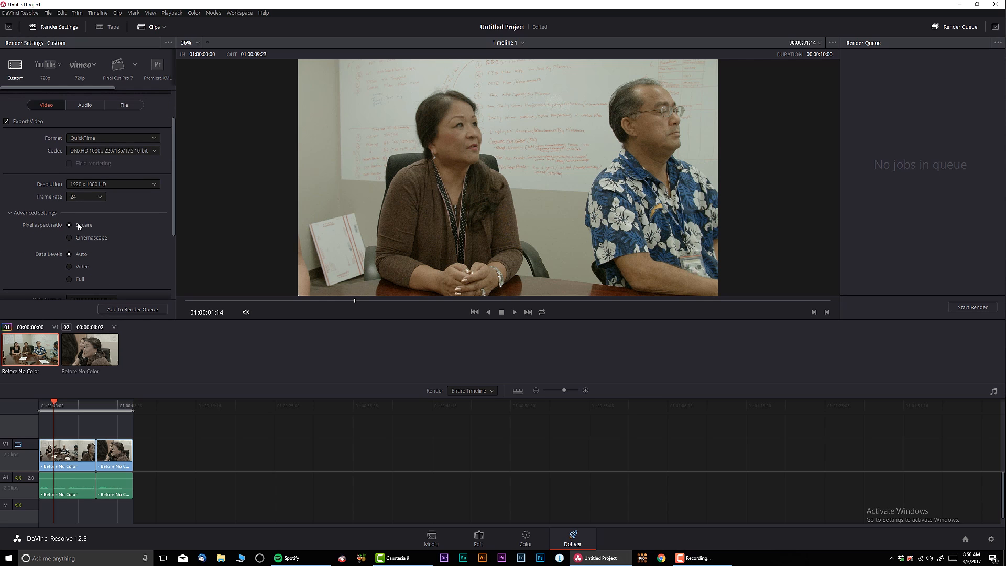
- Scroll Render Settings down to Advanced: square pixel aspect ratio and auto data levels
{"action": "scroll", "scroll_direction": "down", "scroll_amount": 3}
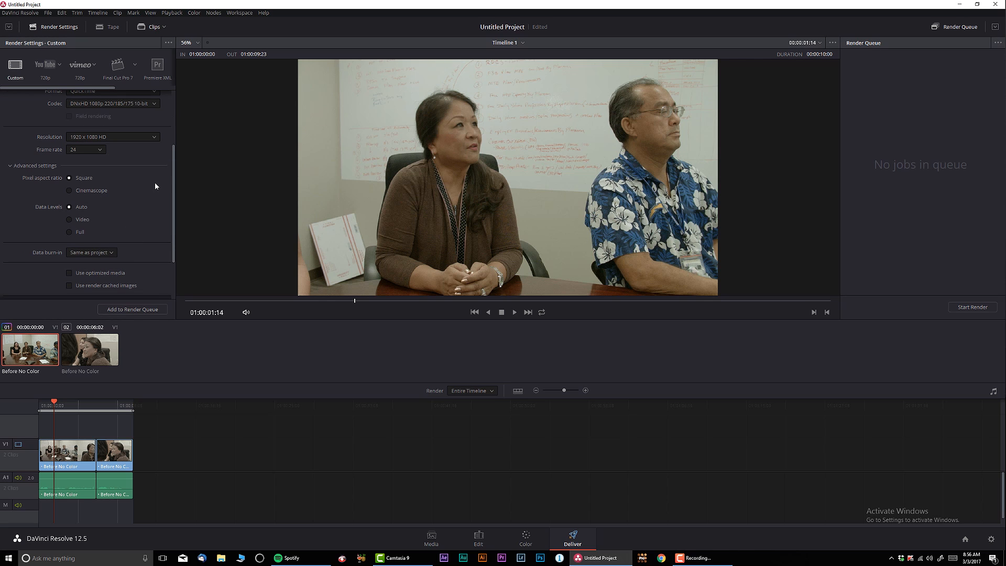
{"action": "mouse_move", "coordinate": [129, 236]}
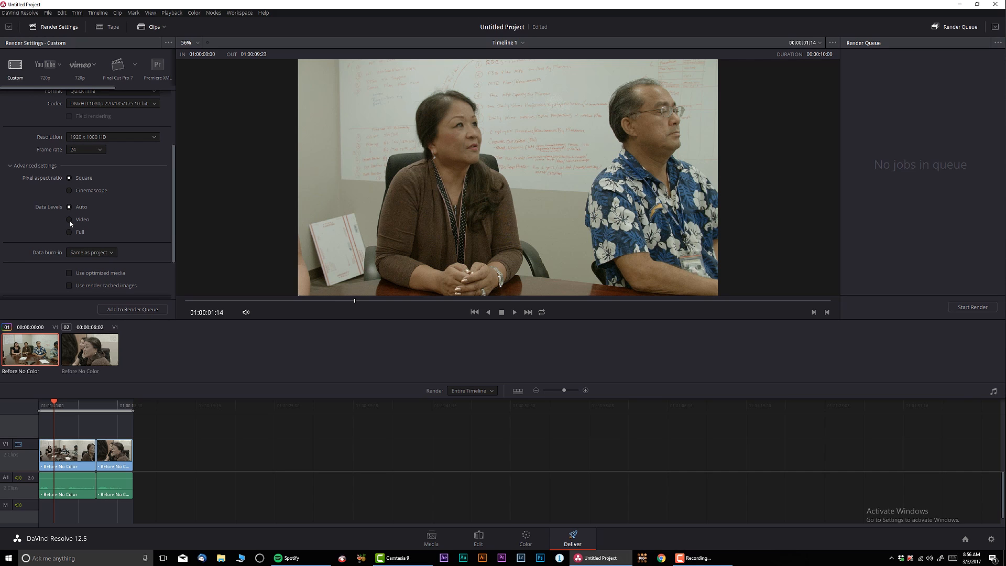
{"action": "mouse_move", "coordinate": [54, 240]}
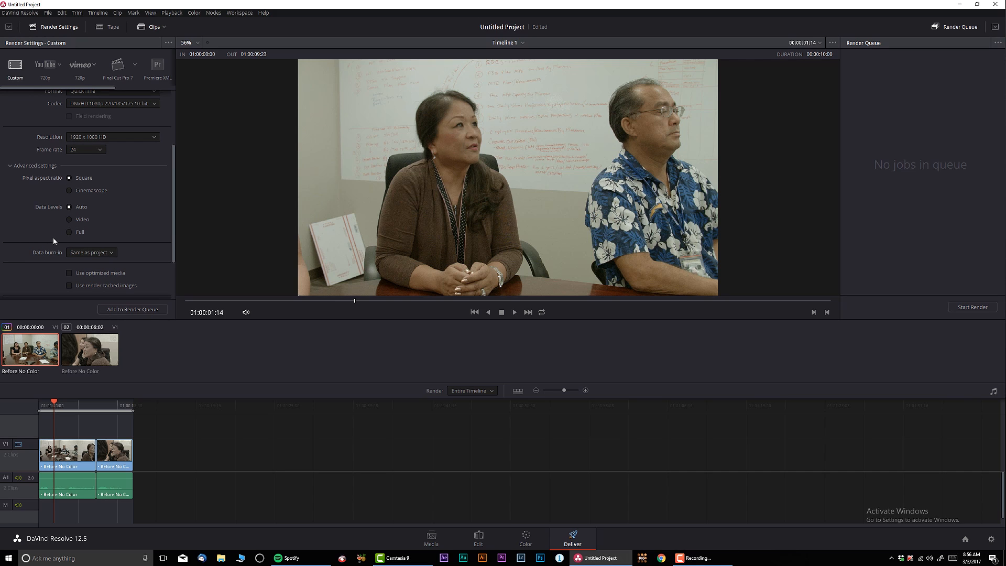
{"action": "mouse_move", "coordinate": [111, 261]}
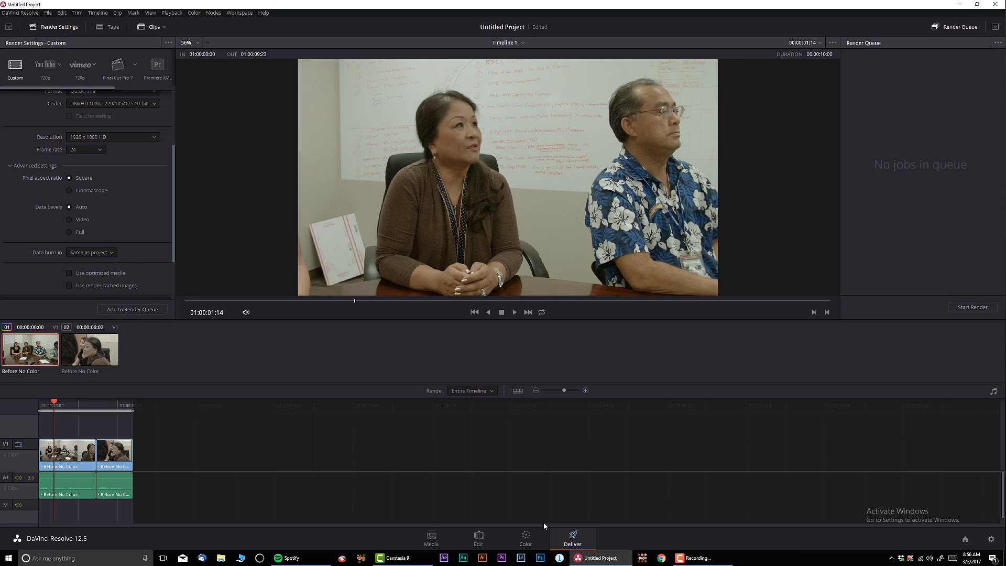
- Enable Record Timecode and Record File Name in Data Burn, then return to Deliver
{"action": "left_click", "coordinate": [525, 538]}
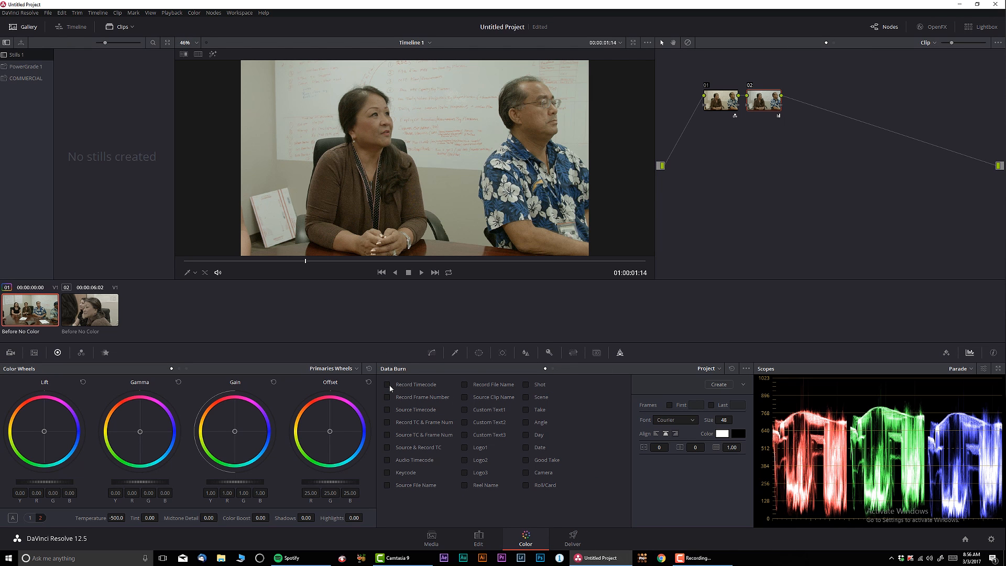
{"action": "left_click", "coordinate": [387, 384]}
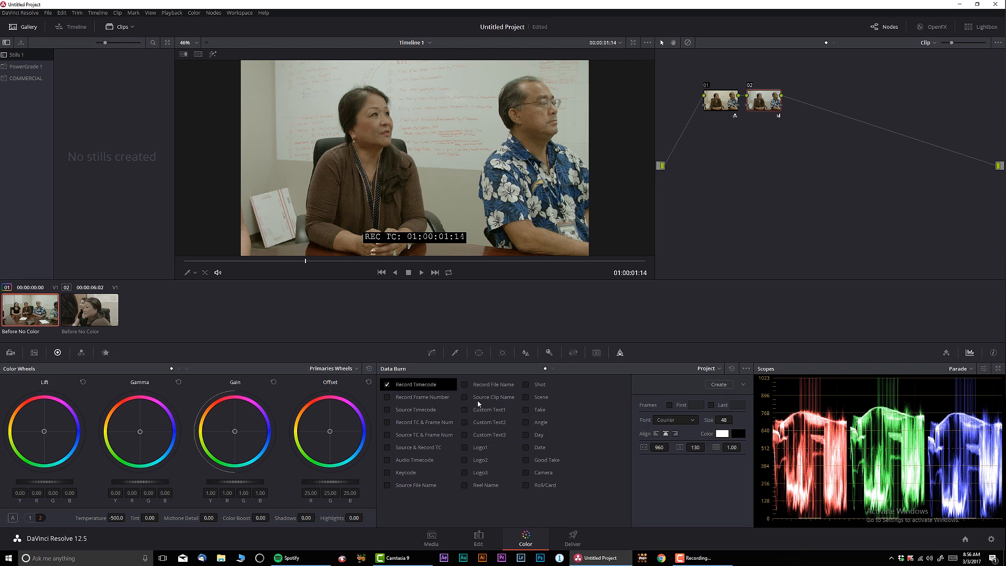
{"action": "left_click", "coordinate": [465, 384]}
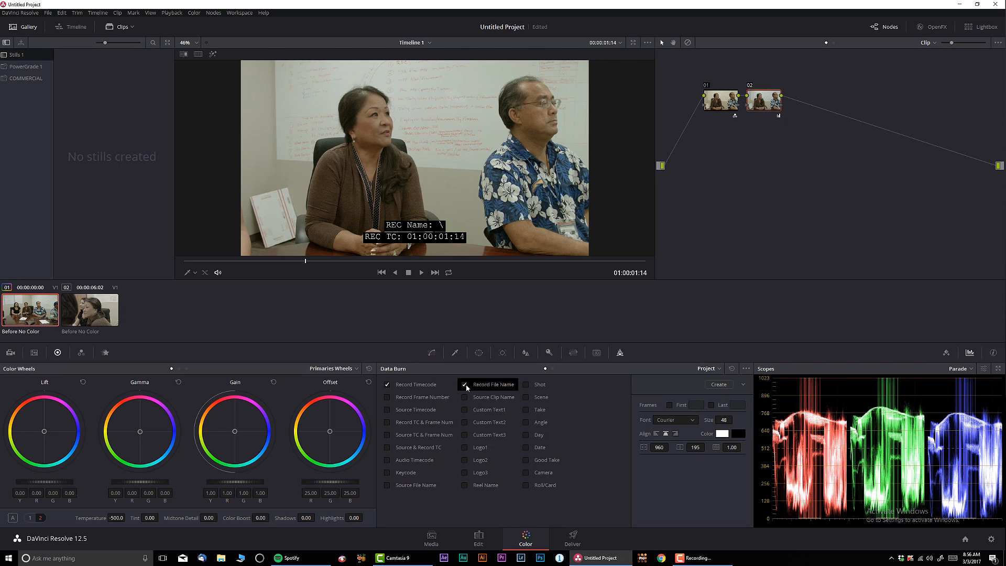
{"action": "left_click", "coordinate": [526, 397]}
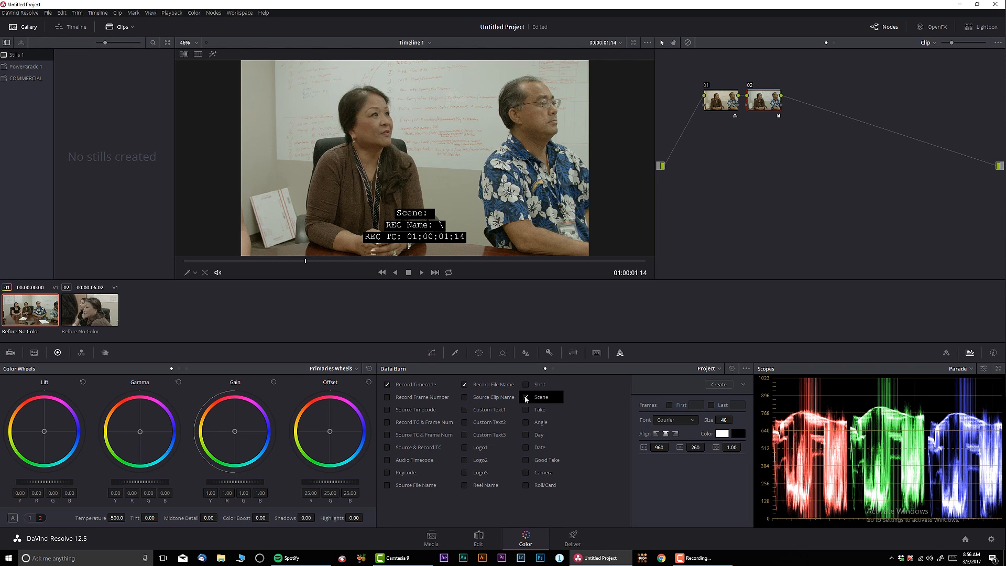
{"action": "left_click", "coordinate": [525, 397]}
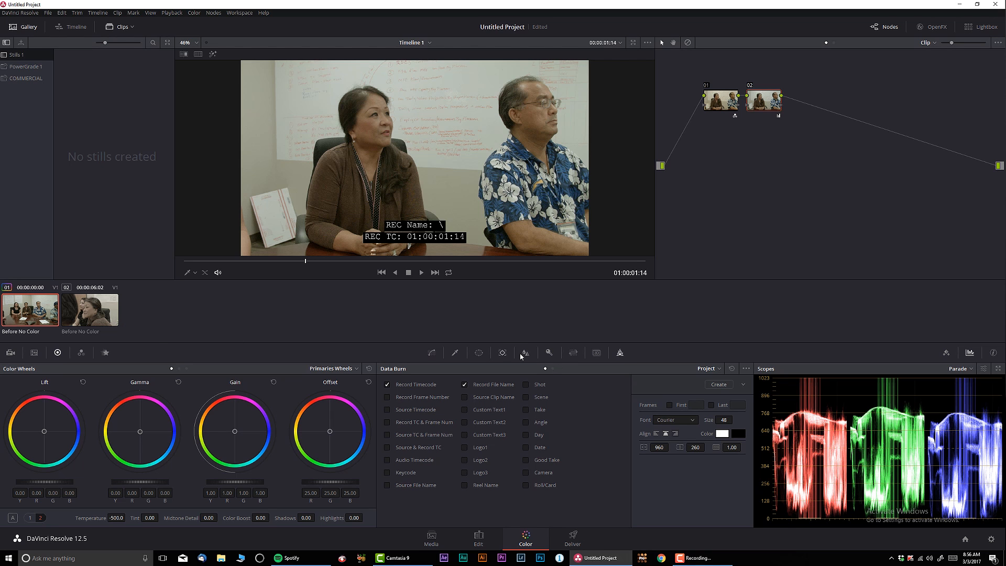
{"action": "left_click", "coordinate": [570, 538]}
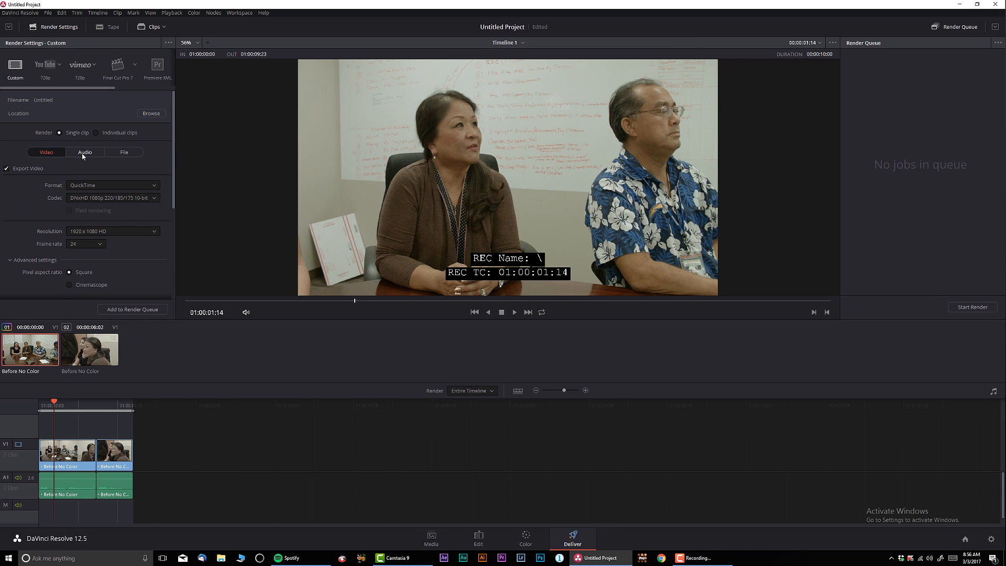
- Review the Linear PCM stereo 16-bit audio settings, then show the File naming options
{"action": "left_click", "coordinate": [84, 152]}
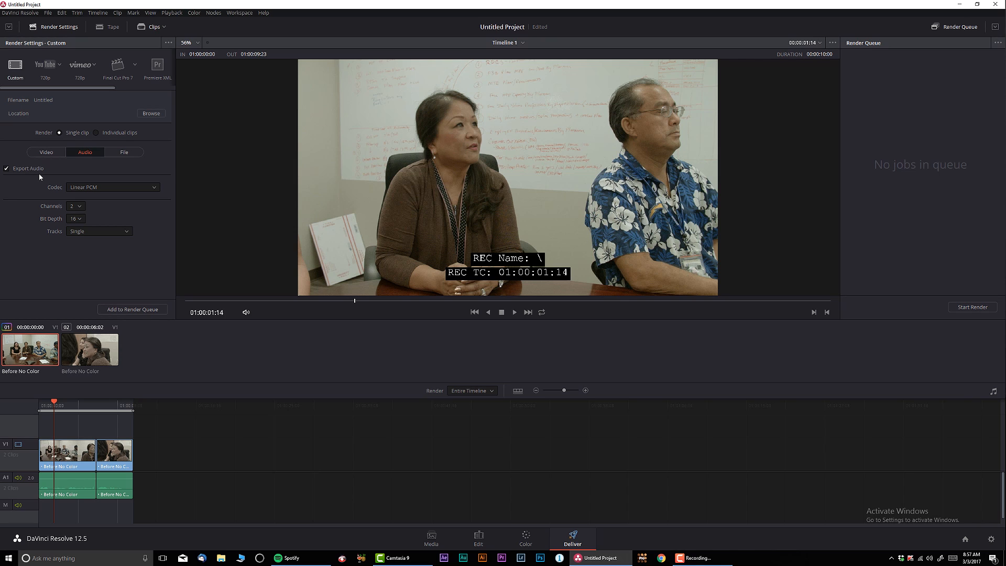
{"action": "left_click", "coordinate": [123, 152]}
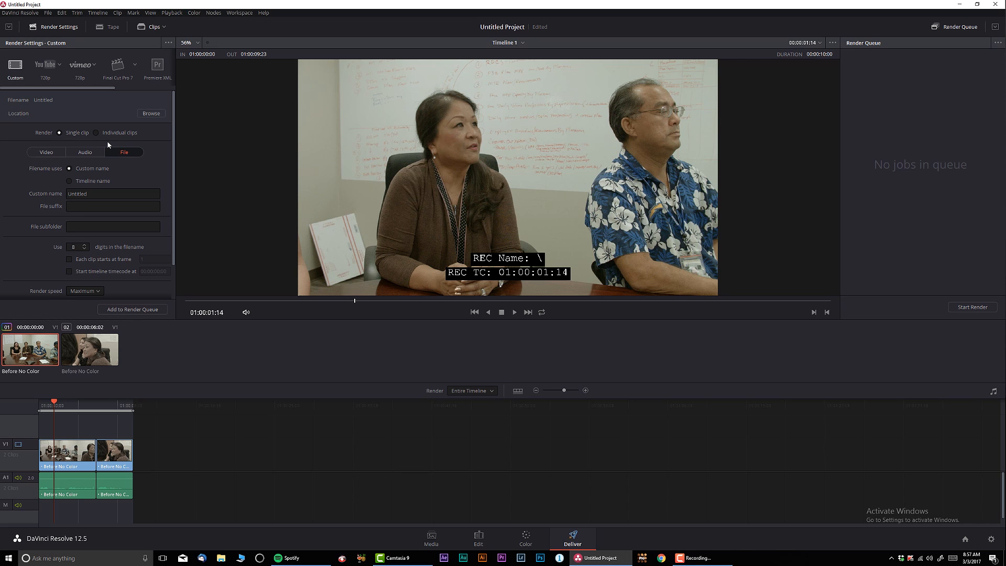
{"action": "mouse_move", "coordinate": [28, 138]}
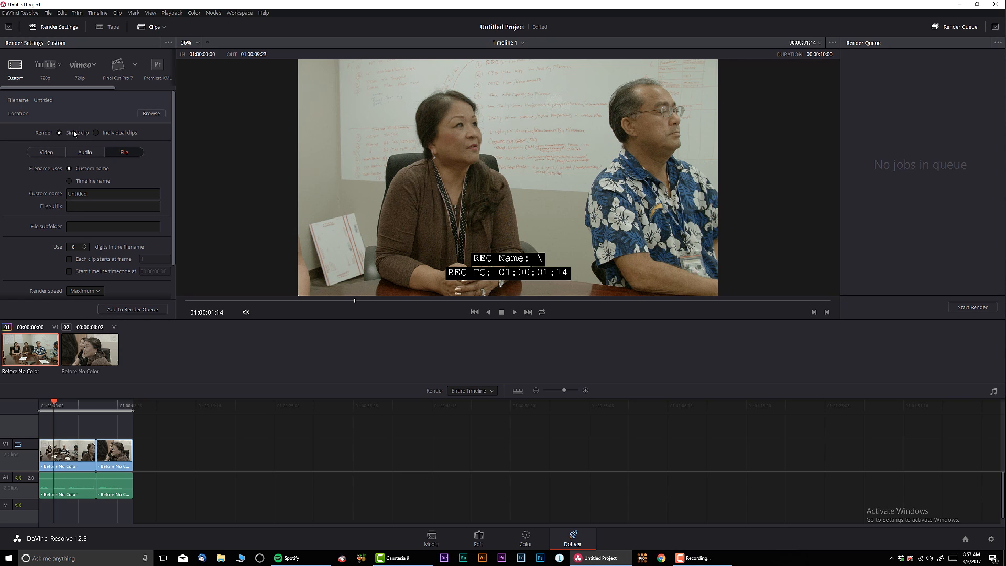
{"action": "mouse_move", "coordinate": [96, 491]}
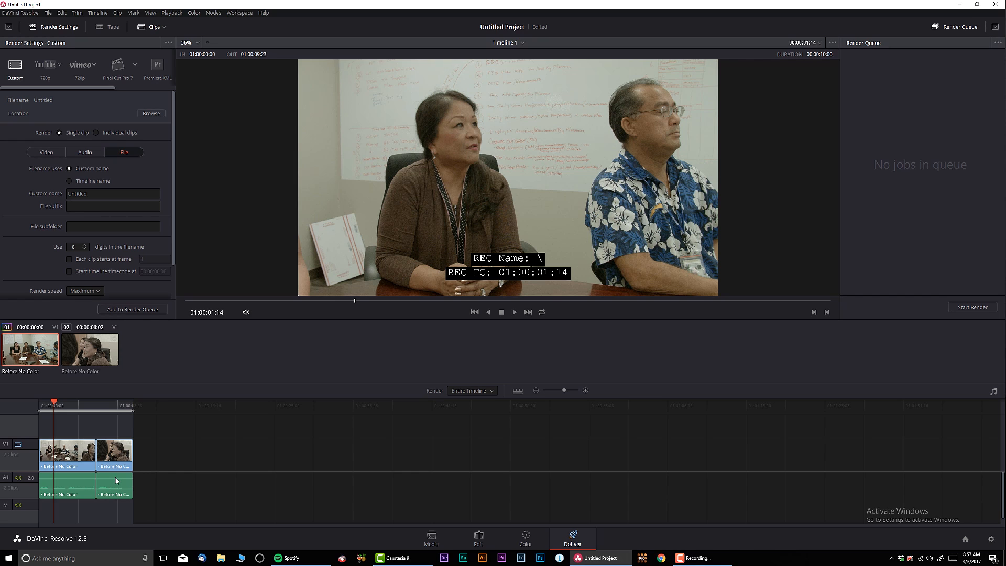
{"action": "mouse_move", "coordinate": [98, 378]}
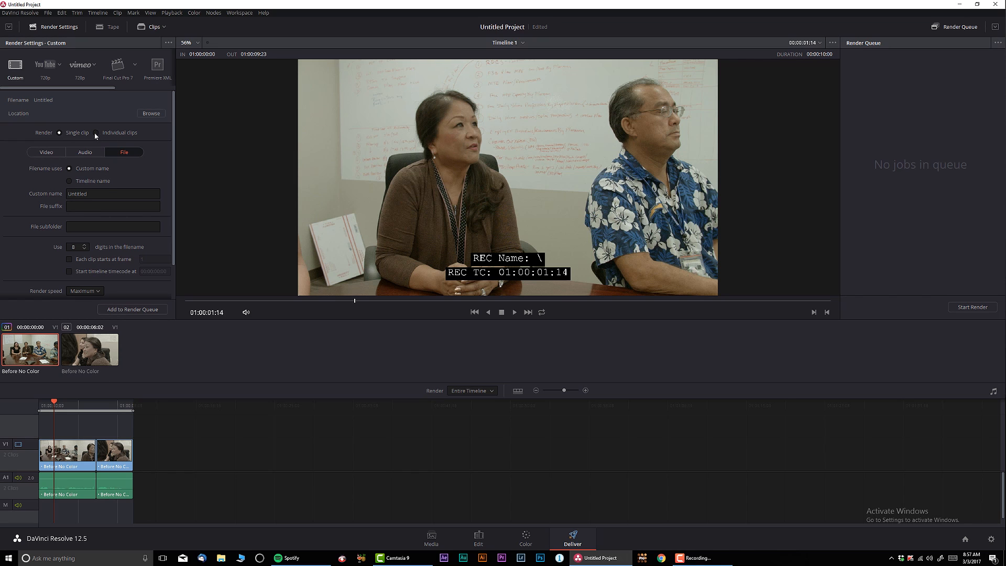
- Set Render to Individual clips and Filename uses to Source Name
{"action": "left_click", "coordinate": [96, 132]}
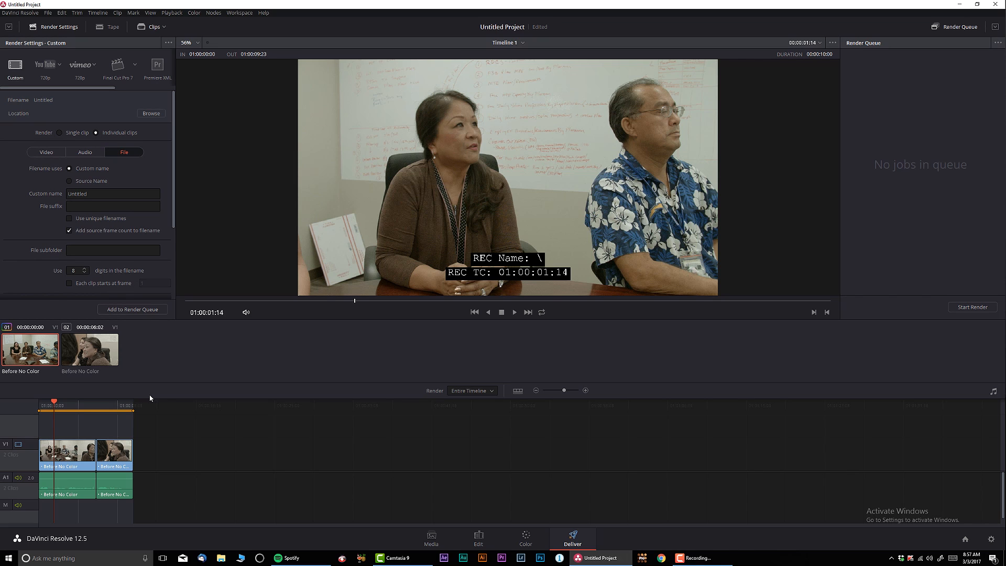
{"action": "mouse_move", "coordinate": [162, 396]}
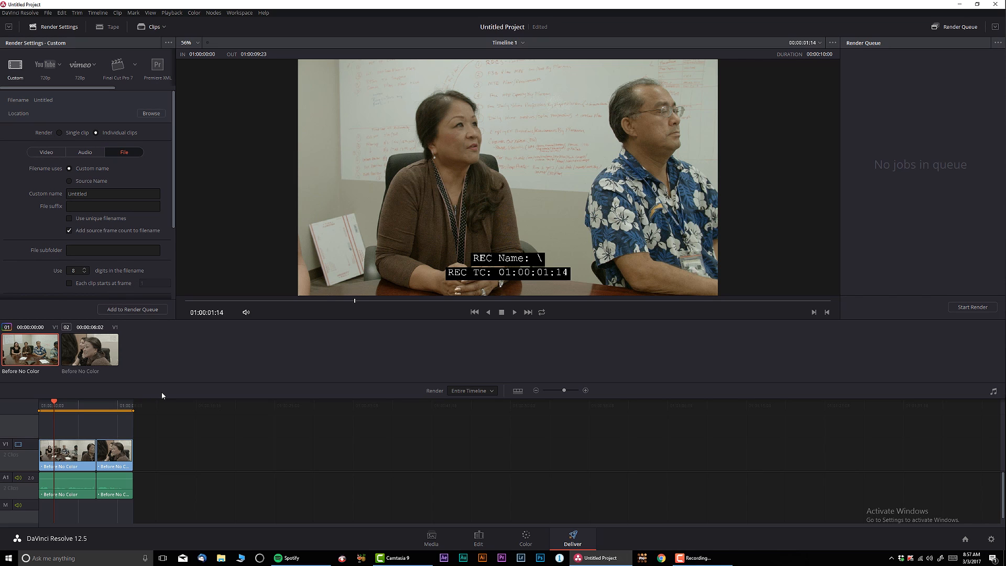
{"action": "mouse_move", "coordinate": [184, 360]}
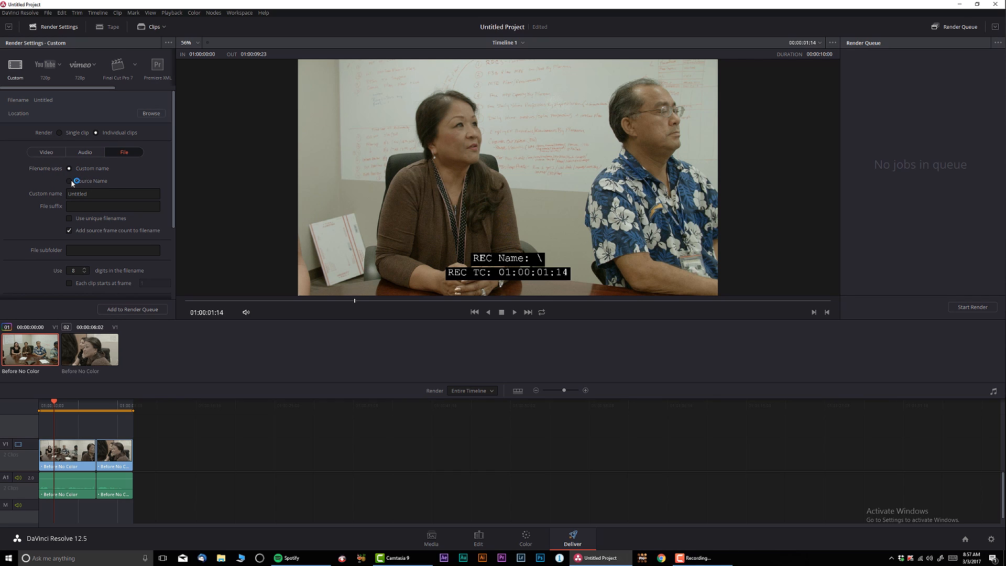
{"action": "left_click", "coordinate": [70, 181]}
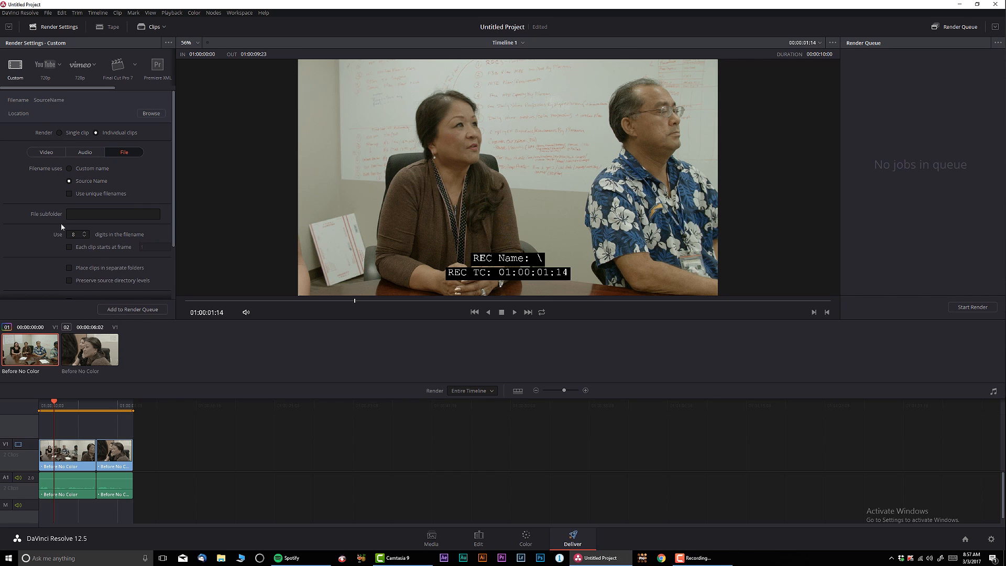
{"action": "mouse_move", "coordinate": [76, 191]}
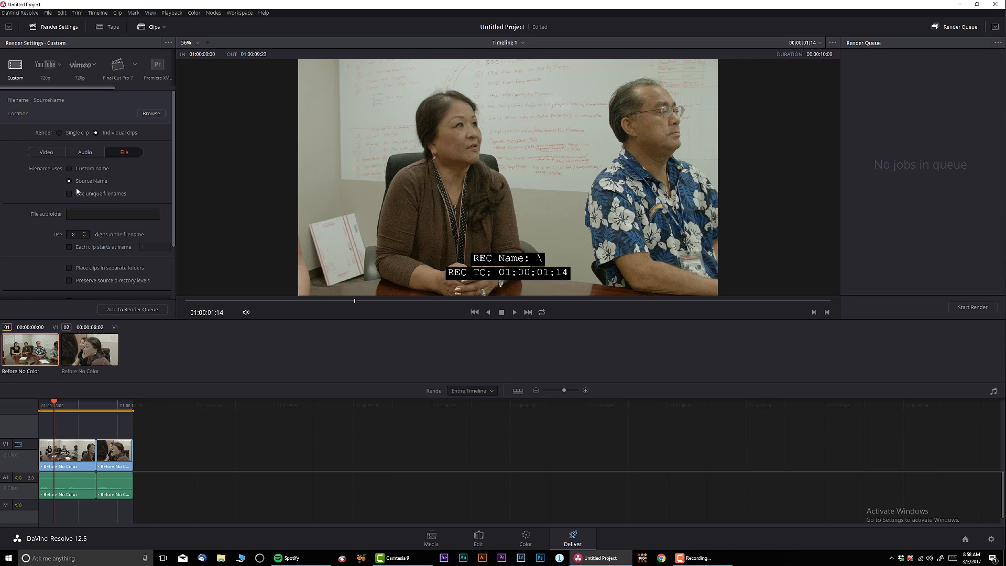
{"action": "scroll", "scroll_direction": "down", "scroll_amount": 3}
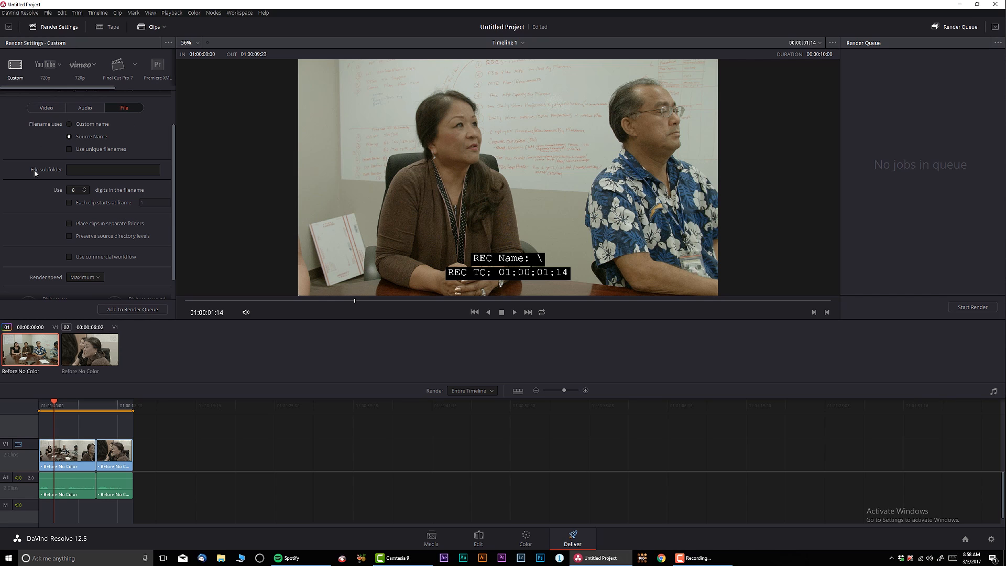
{"action": "mouse_move", "coordinate": [81, 268]}
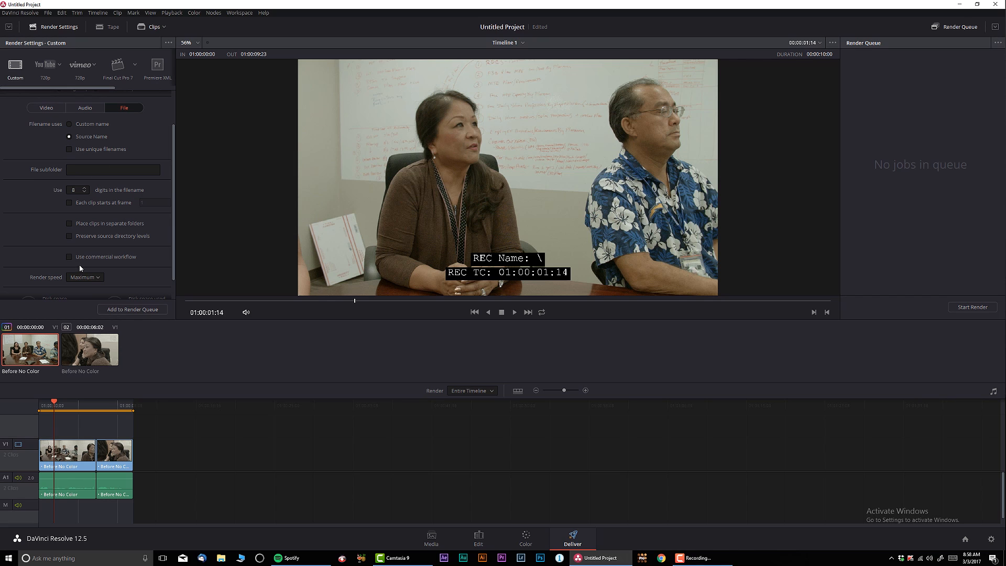
{"action": "mouse_move", "coordinate": [174, 258]}
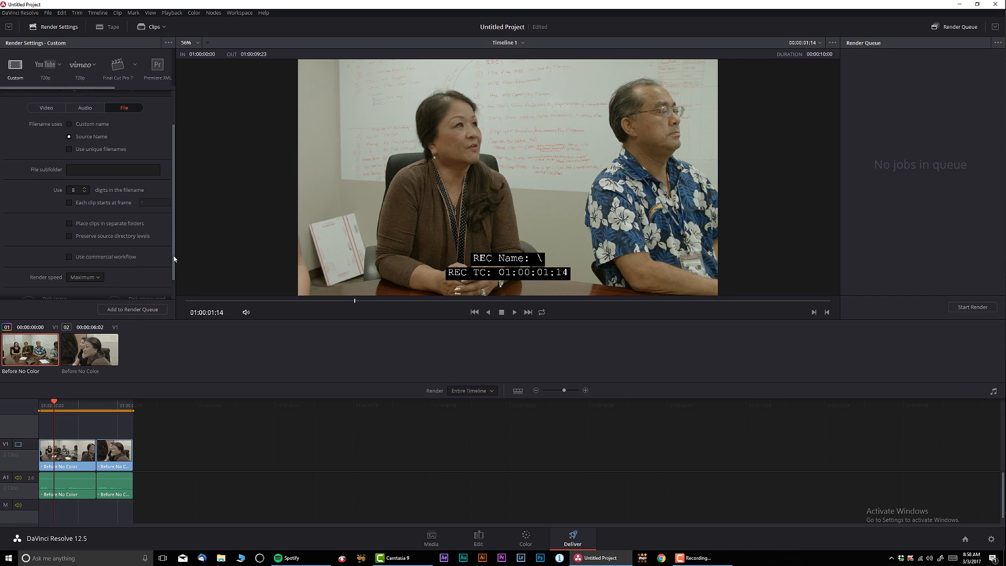
{"action": "scroll", "scroll_direction": "down", "scroll_amount": 3}
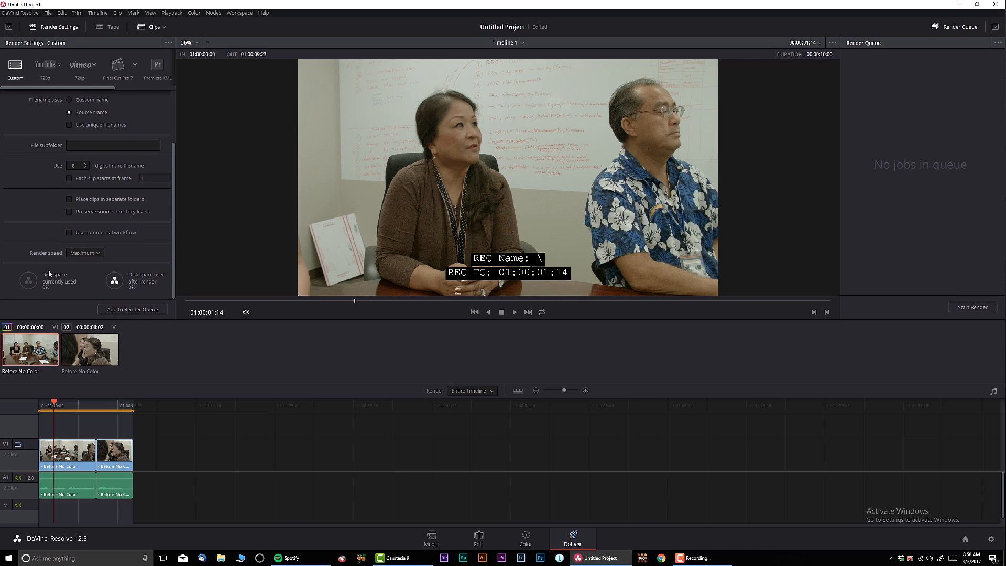
{"action": "mouse_move", "coordinate": [171, 240]}
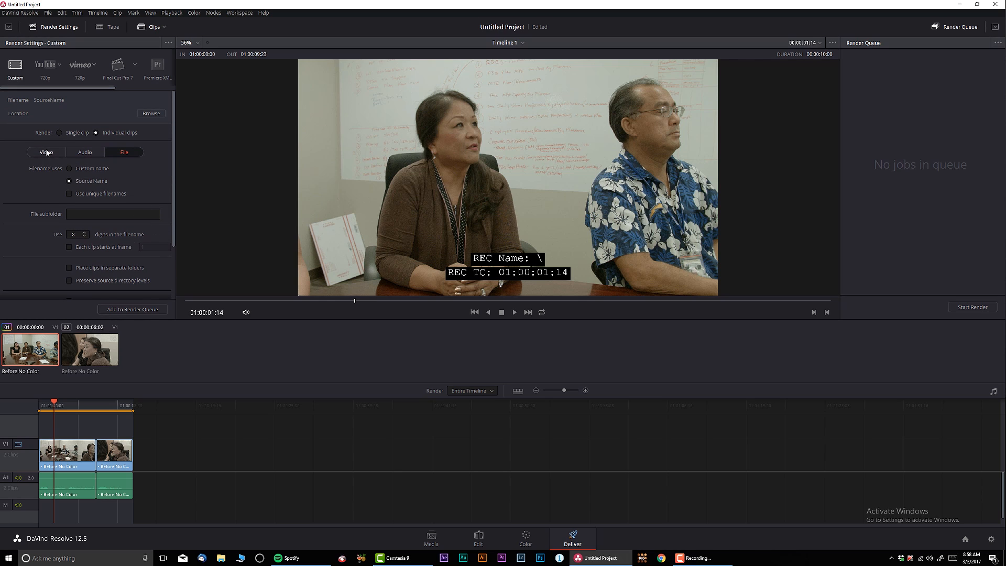
- Show the Video tab confirming QuickTime format with the DNxHD 1080p 10-bit codec
{"action": "left_click", "coordinate": [46, 152]}
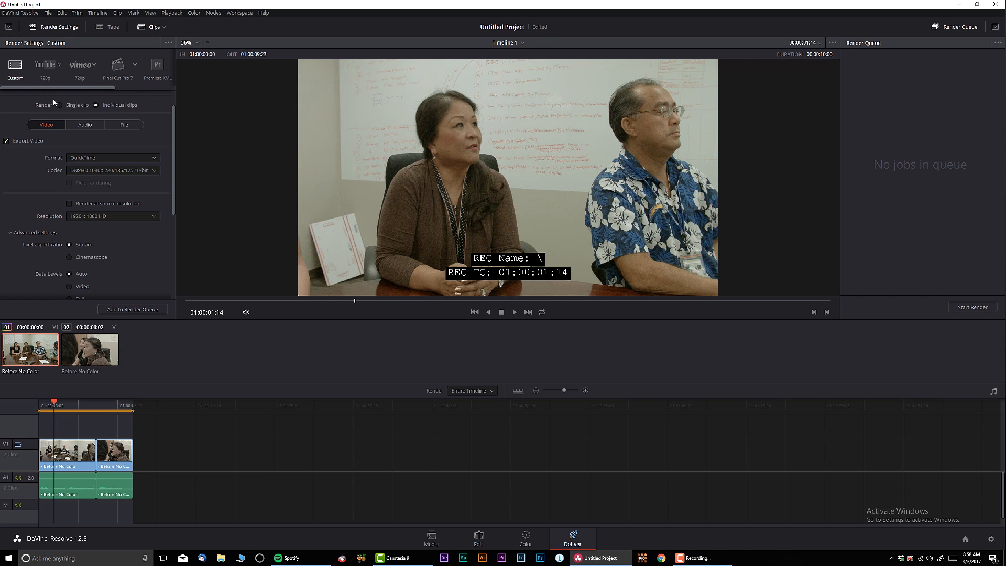
{"action": "mouse_move", "coordinate": [241, 253]}
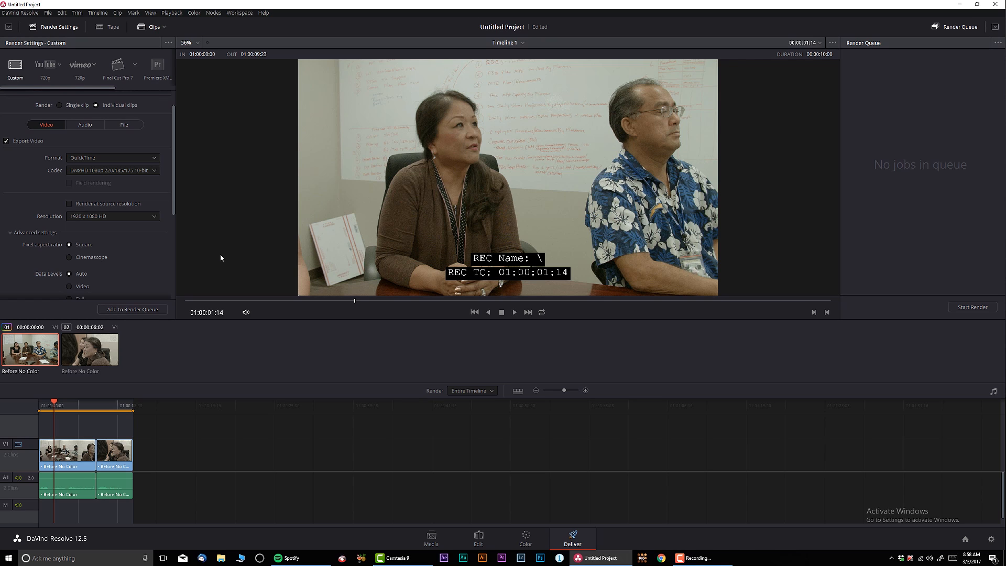
{"action": "mouse_move", "coordinate": [149, 318]}
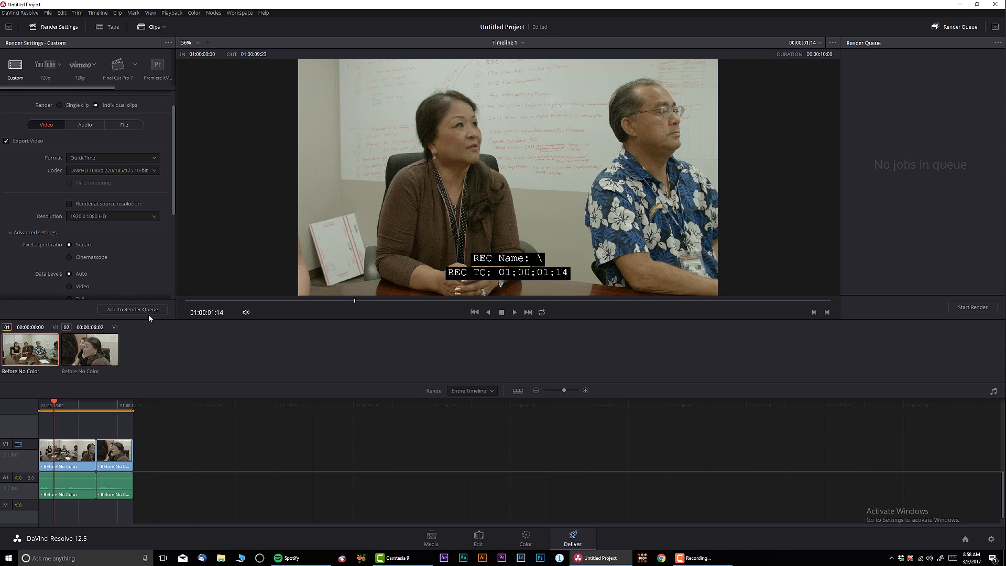
{"action": "mouse_move", "coordinate": [87, 427]}
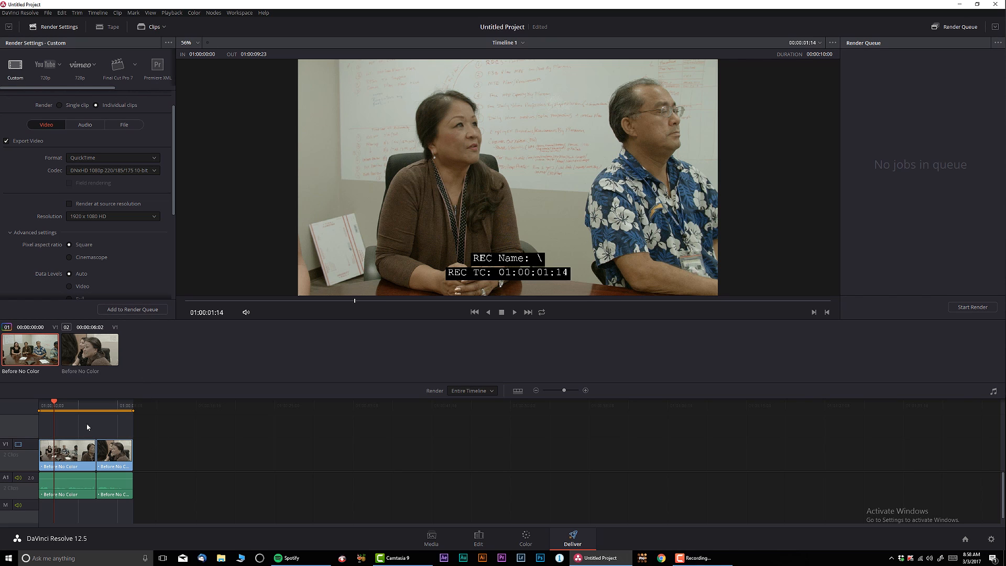
{"action": "right_click", "coordinate": [133, 423]}
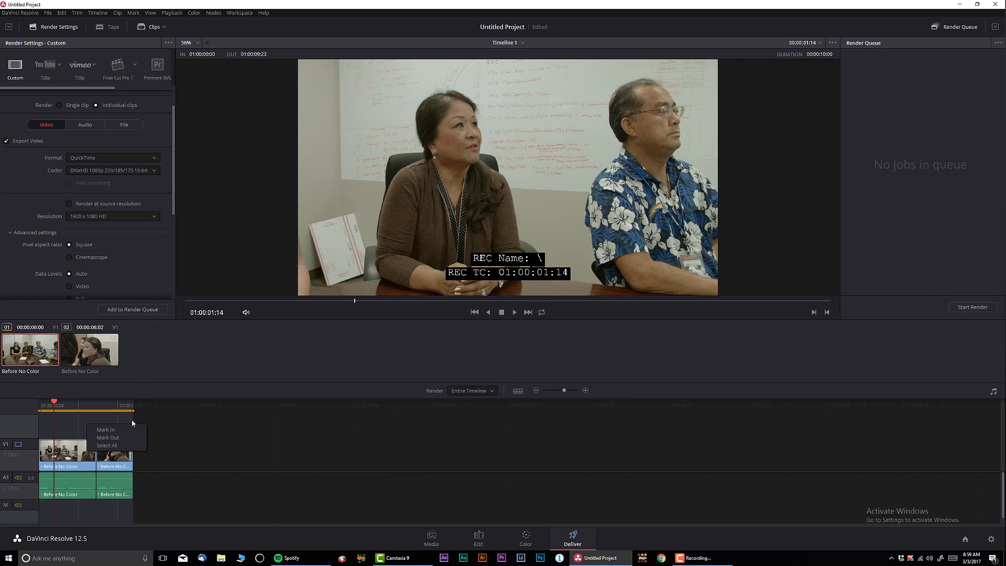
{"action": "mouse_move", "coordinate": [100, 447]}
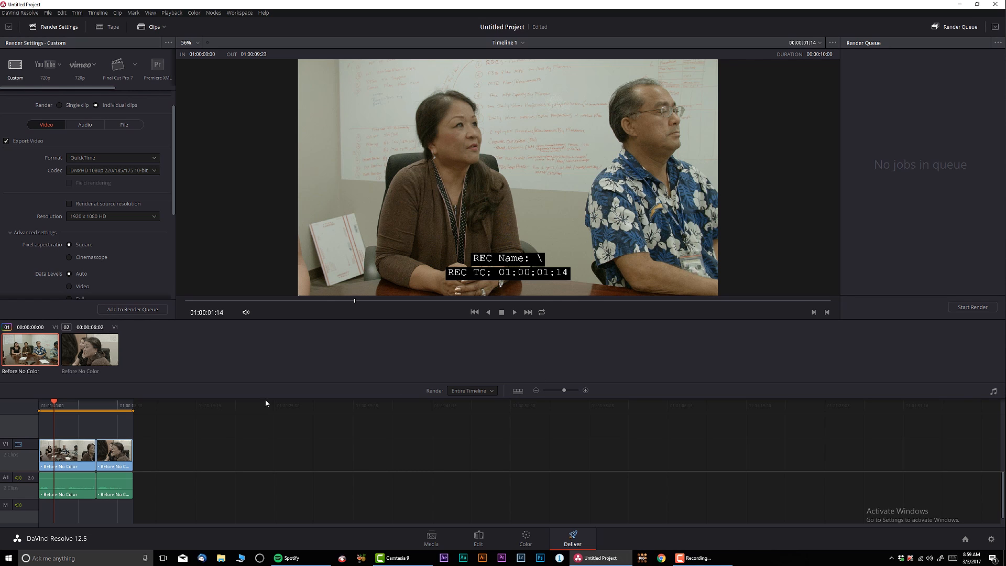
{"action": "right_click", "coordinate": [29, 349]}
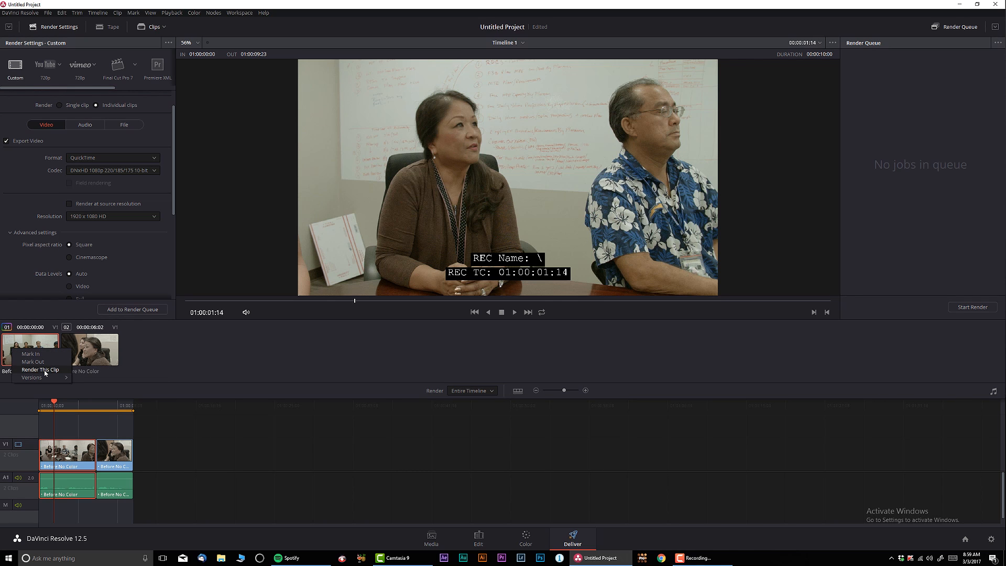
{"action": "left_click", "coordinate": [40, 369]}
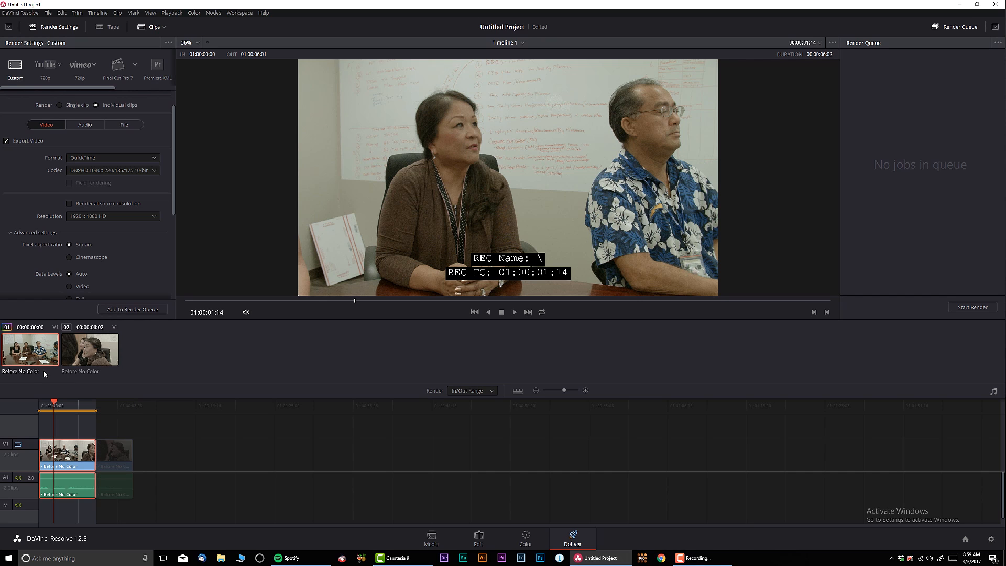
{"action": "right_click", "coordinate": [69, 422]}
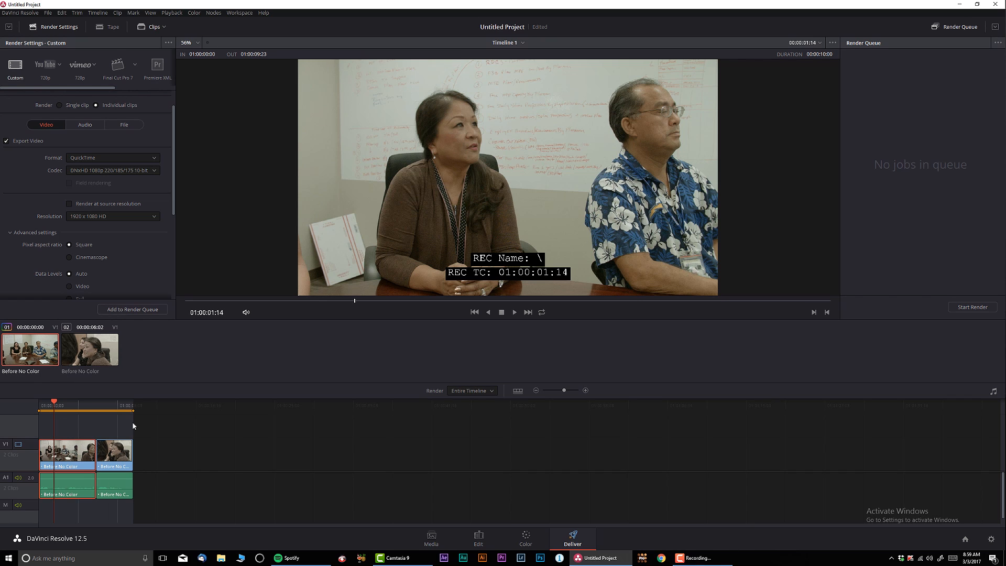
{"action": "left_click", "coordinate": [133, 309]}
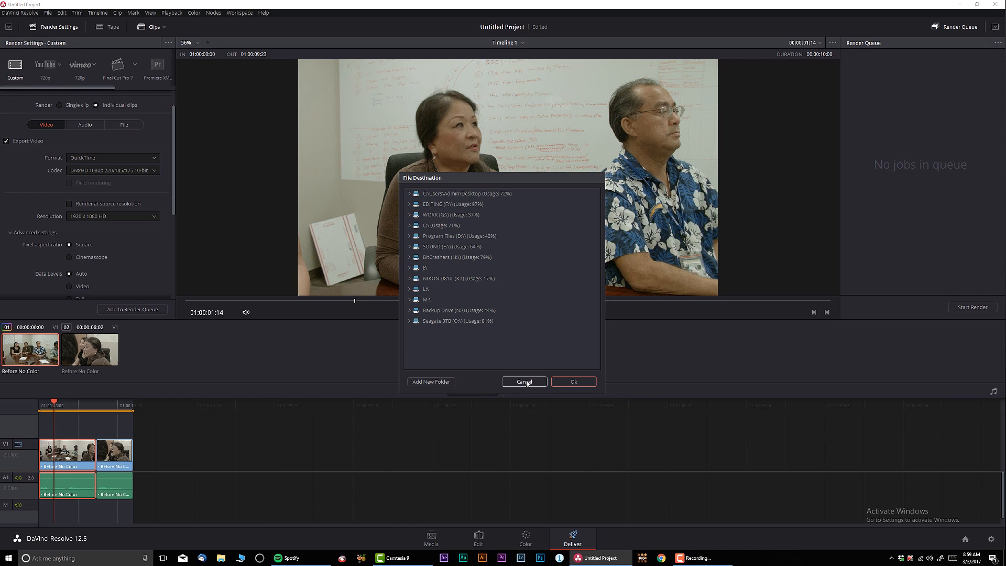
{"action": "left_click", "coordinate": [524, 381]}
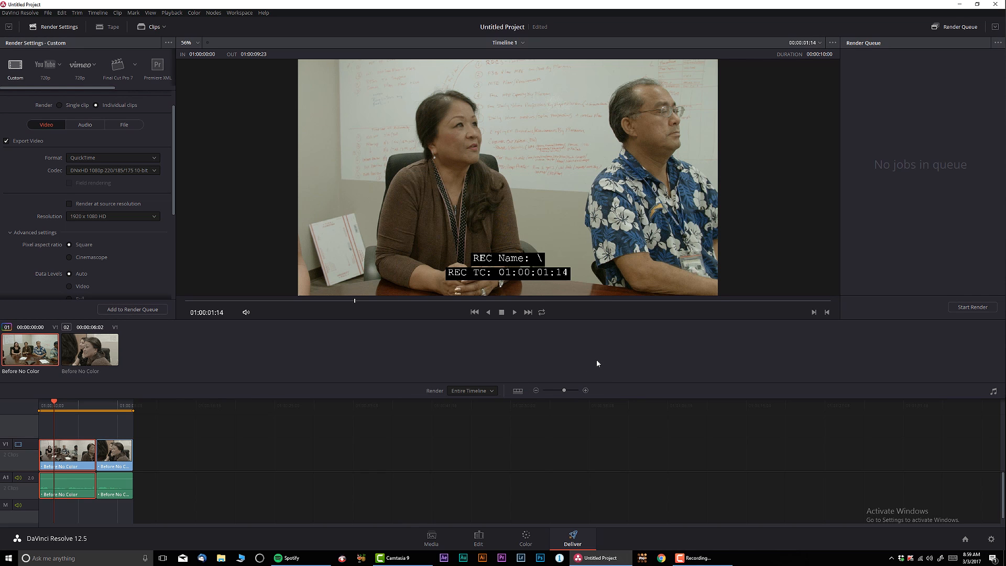